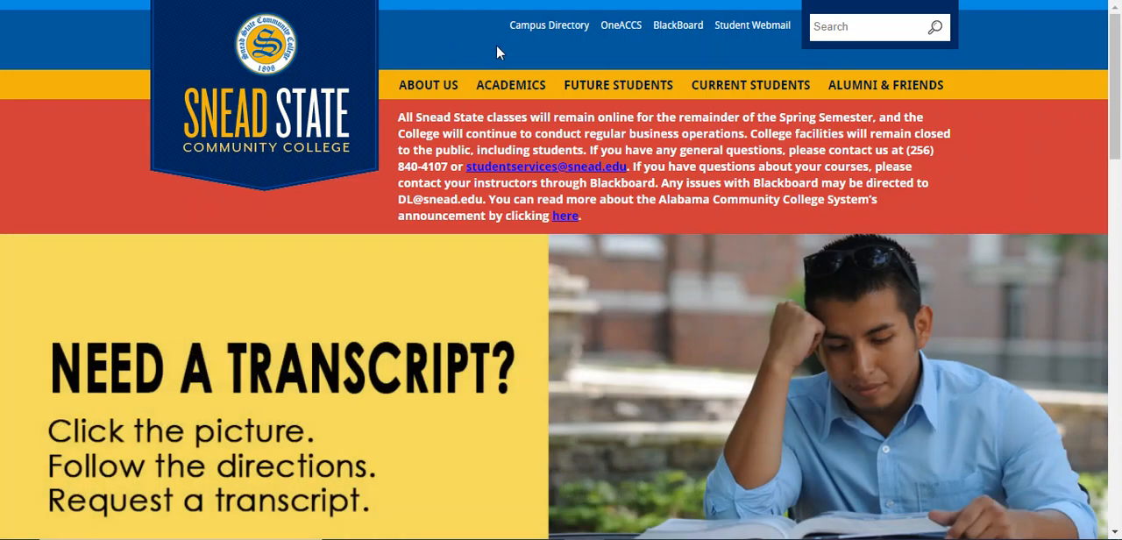
pyautogui.moveTo(621, 25)
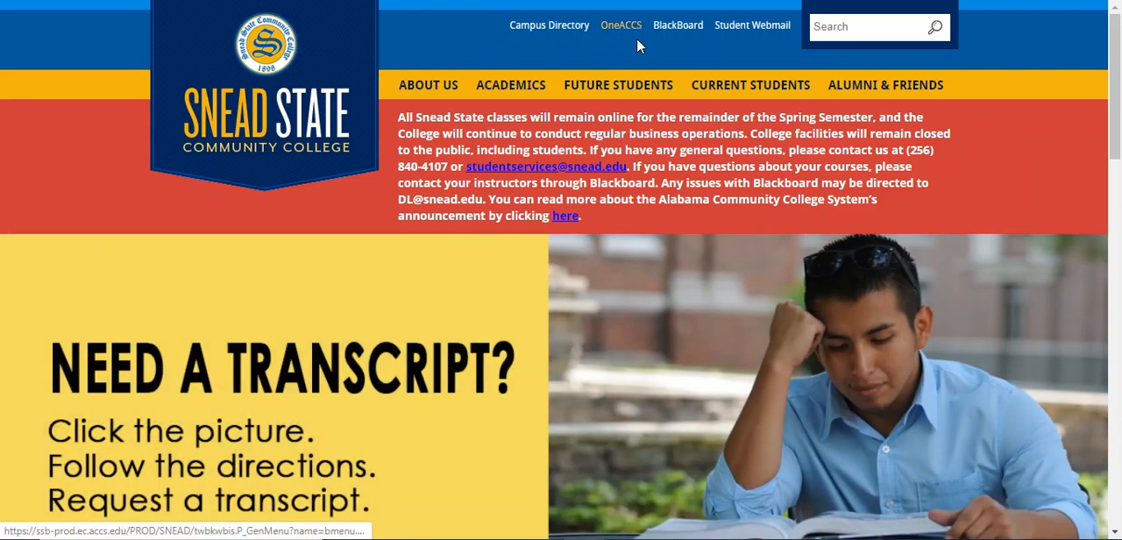
pyautogui.moveTo(639, 49)
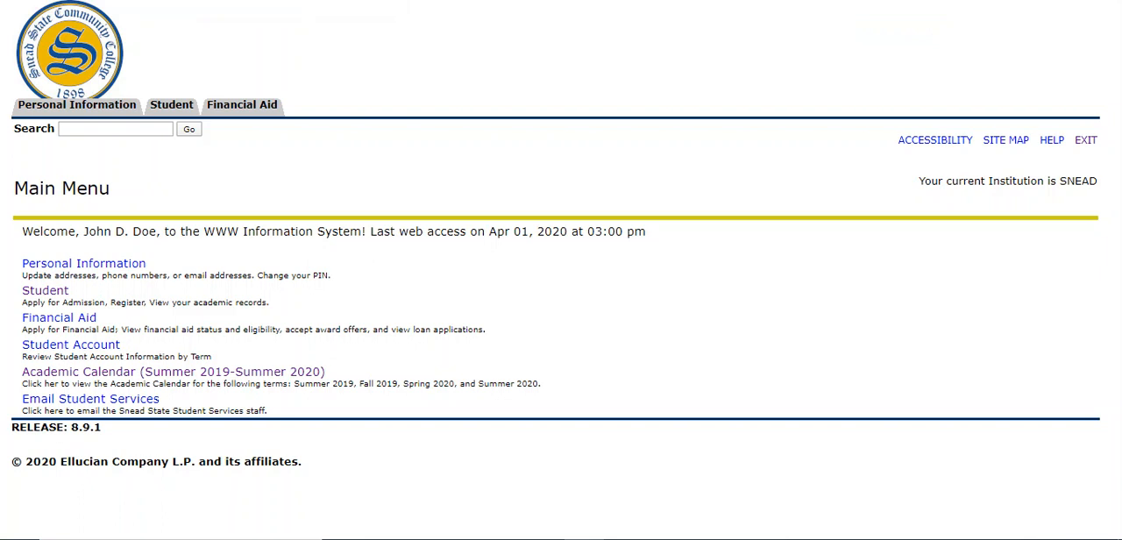
pyautogui.moveTo(417, 186)
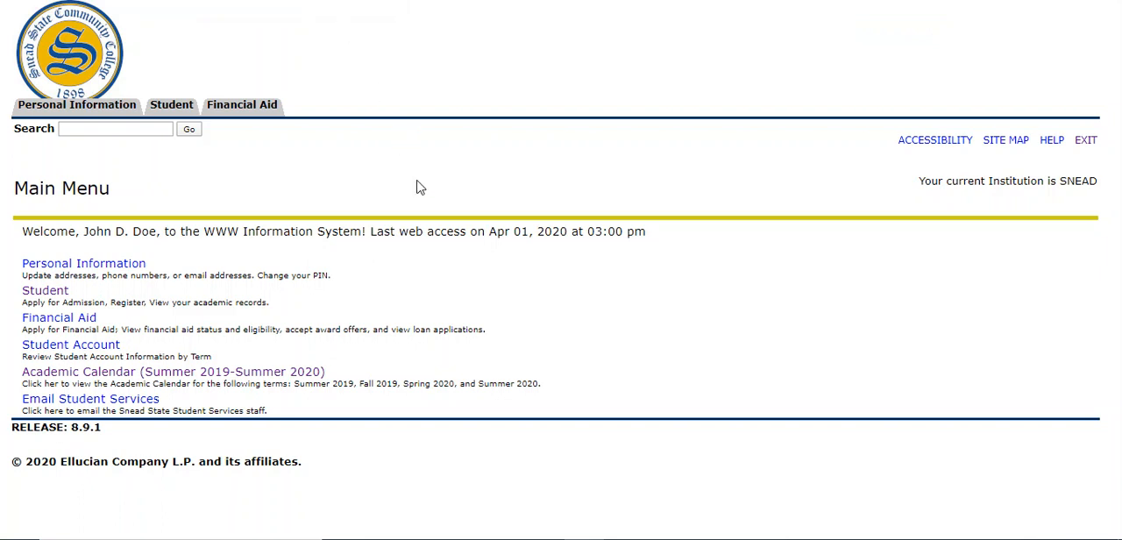
pyautogui.moveTo(172, 105)
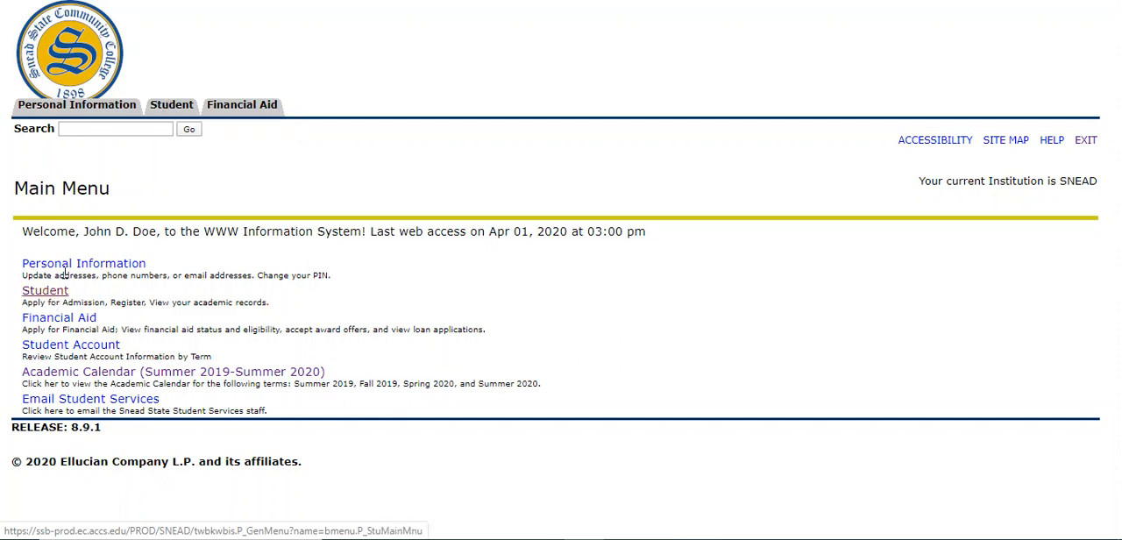
# - Navigate Student > Registration > Add/Drop/Withdraw Classes from the Main Menu
pyautogui.click(172, 105)
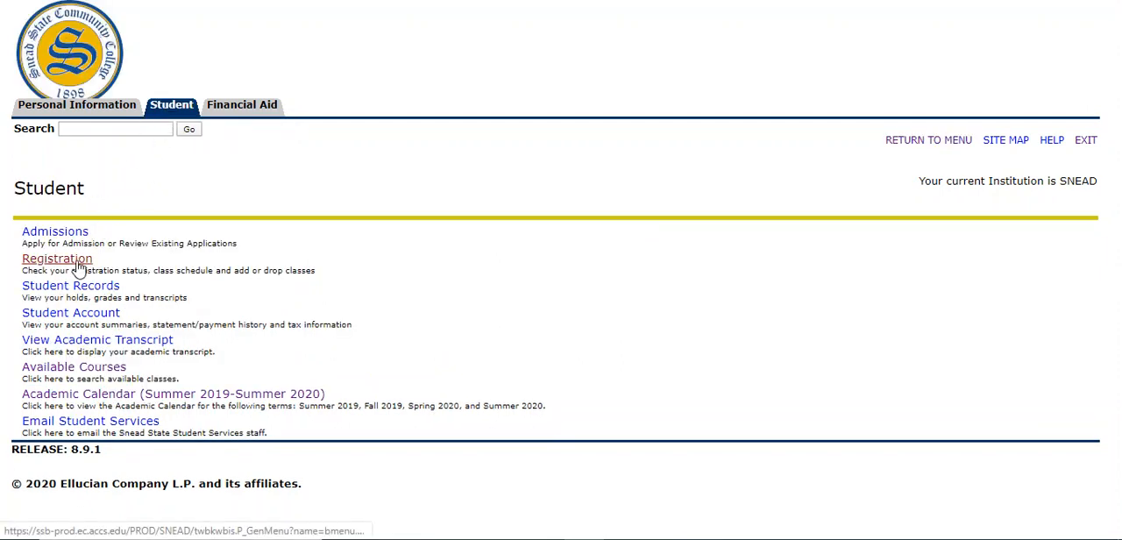
pyautogui.click(56, 258)
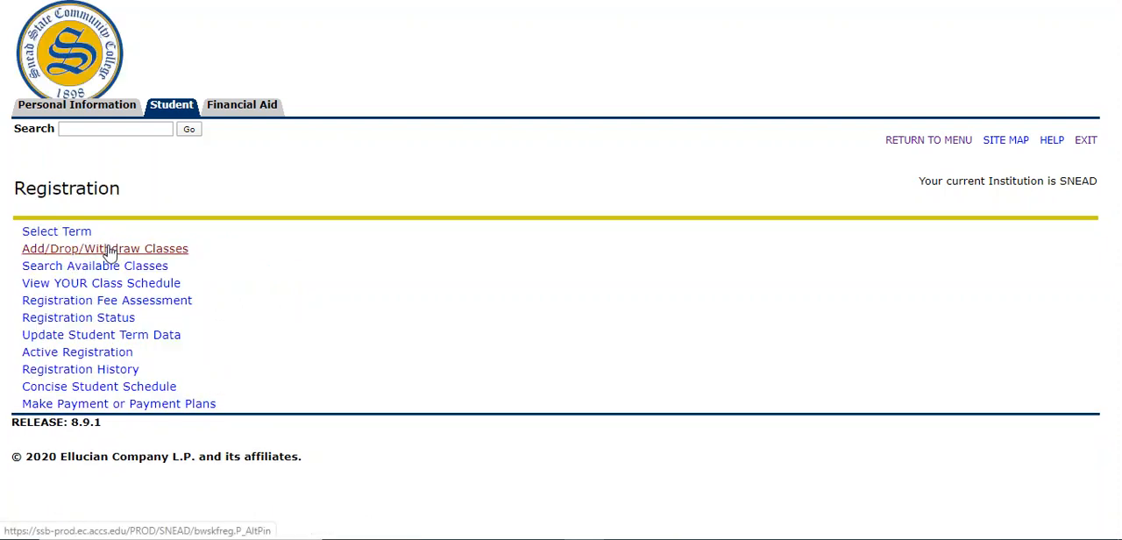
pyautogui.click(105, 249)
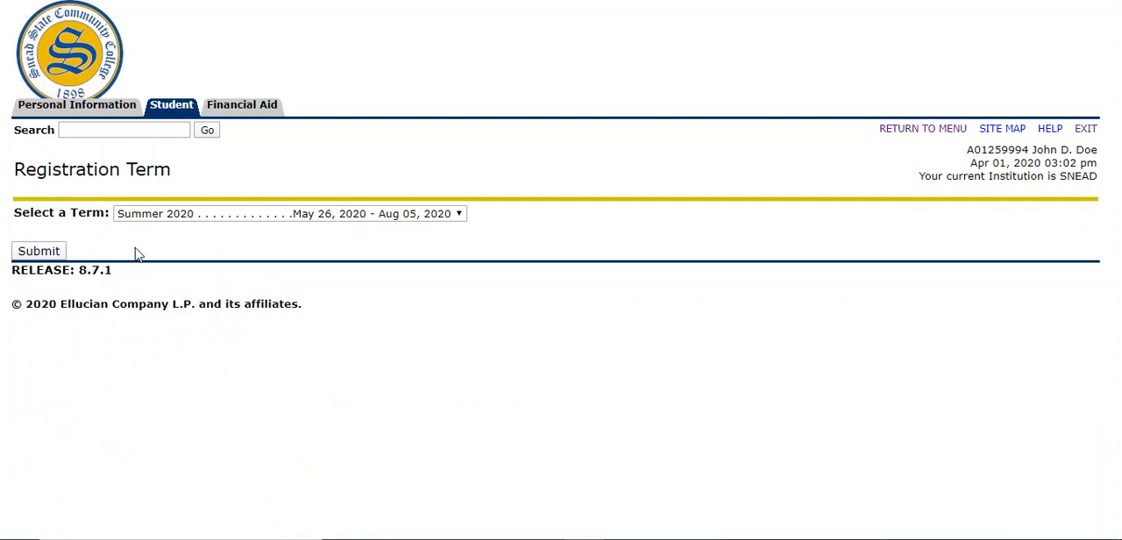
pyautogui.moveTo(137, 254)
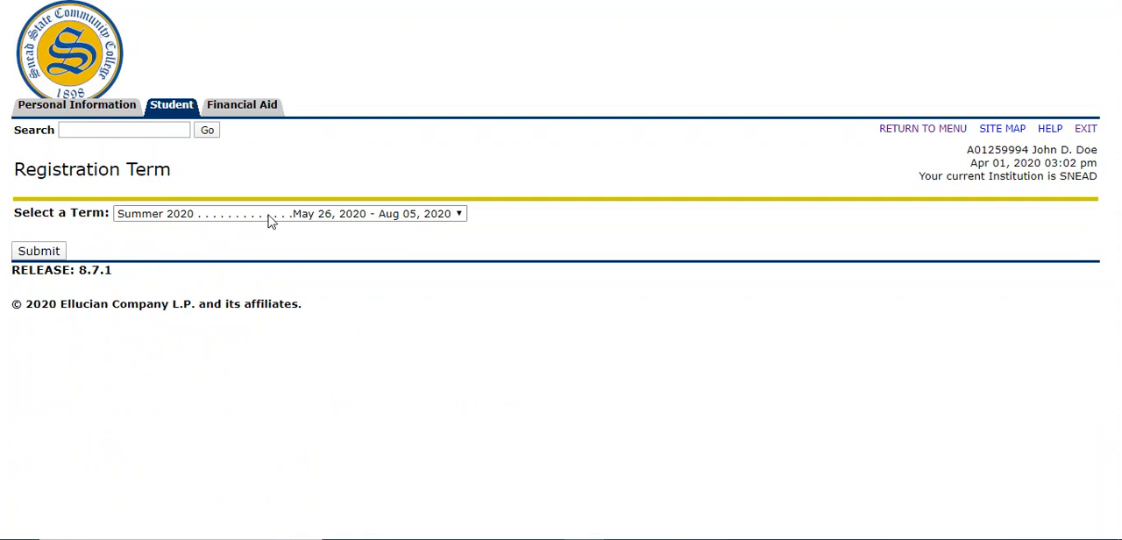
# - Submit Summer 2020 as the registration term to reach the Add Classes Worksheet
pyautogui.click(288, 214)
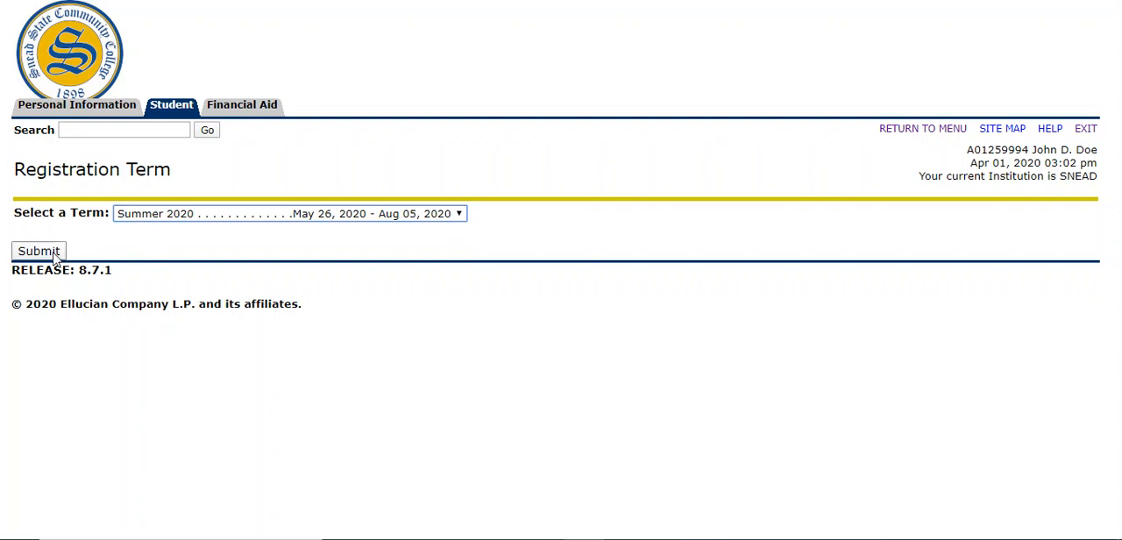
pyautogui.click(38, 253)
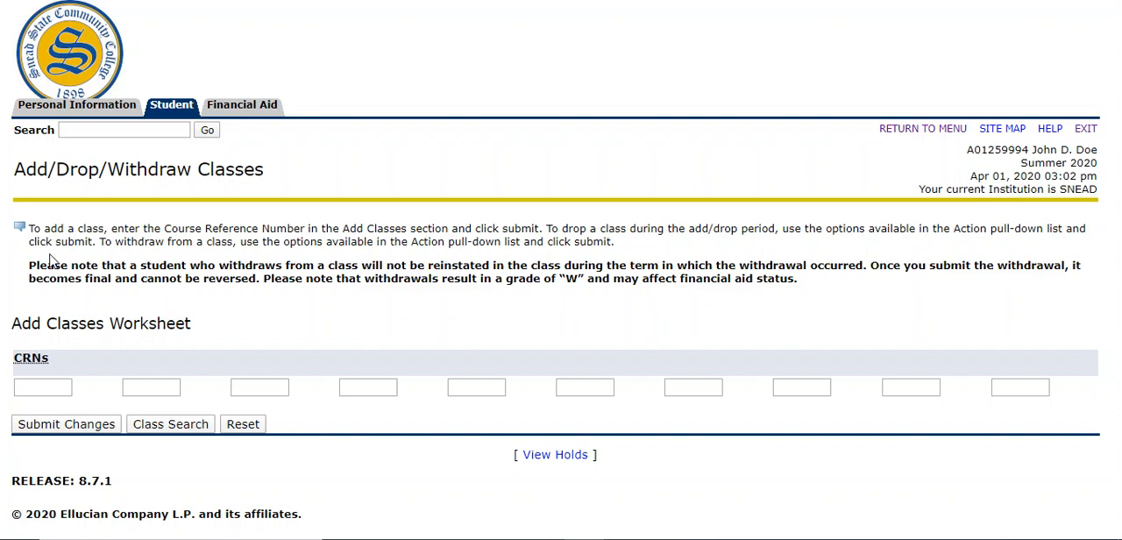
pyautogui.moveTo(84, 219)
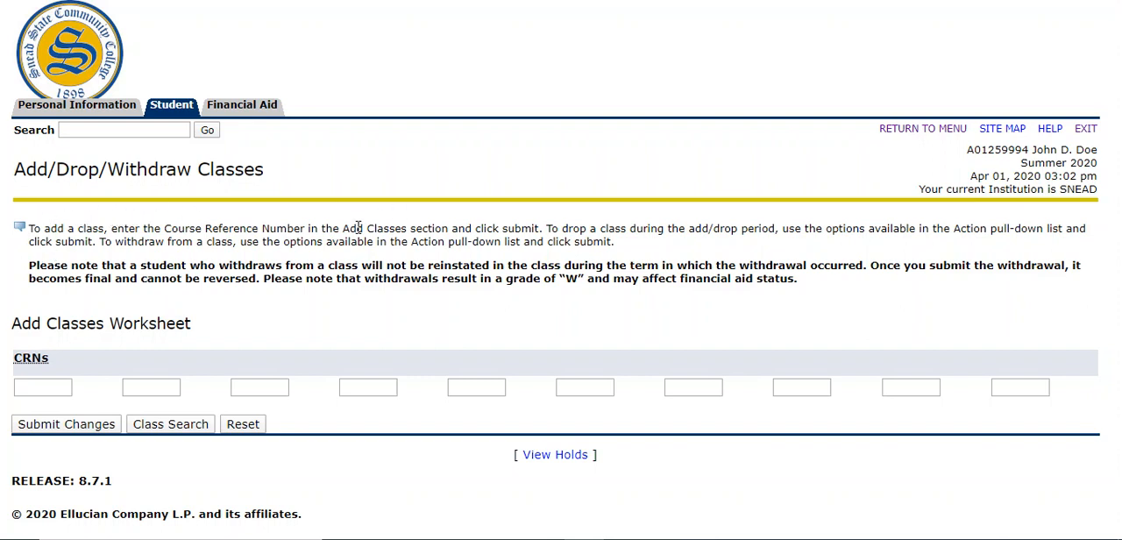
pyautogui.moveTo(116, 317)
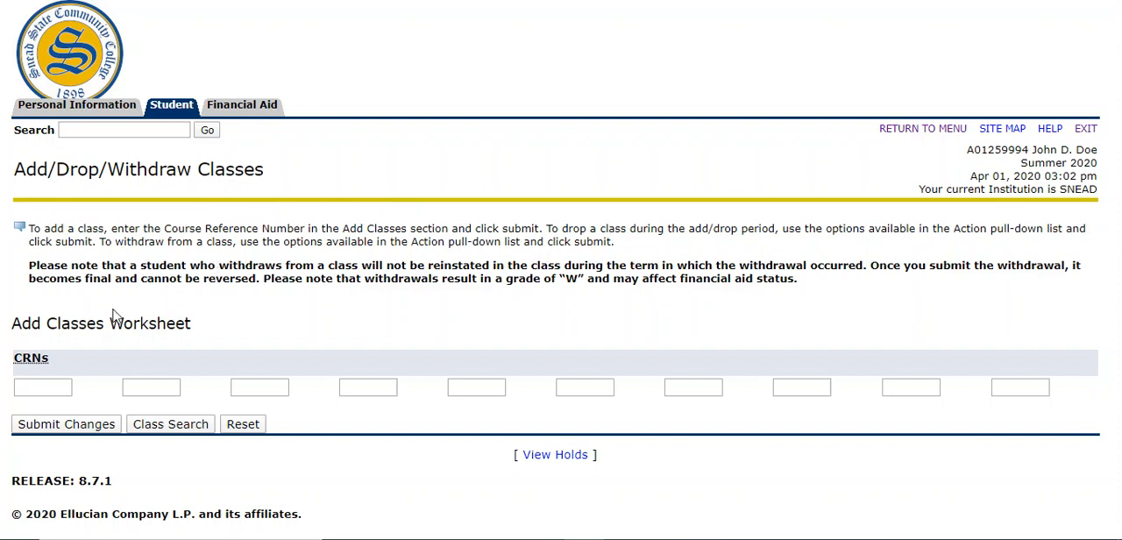
pyautogui.moveTo(481, 407)
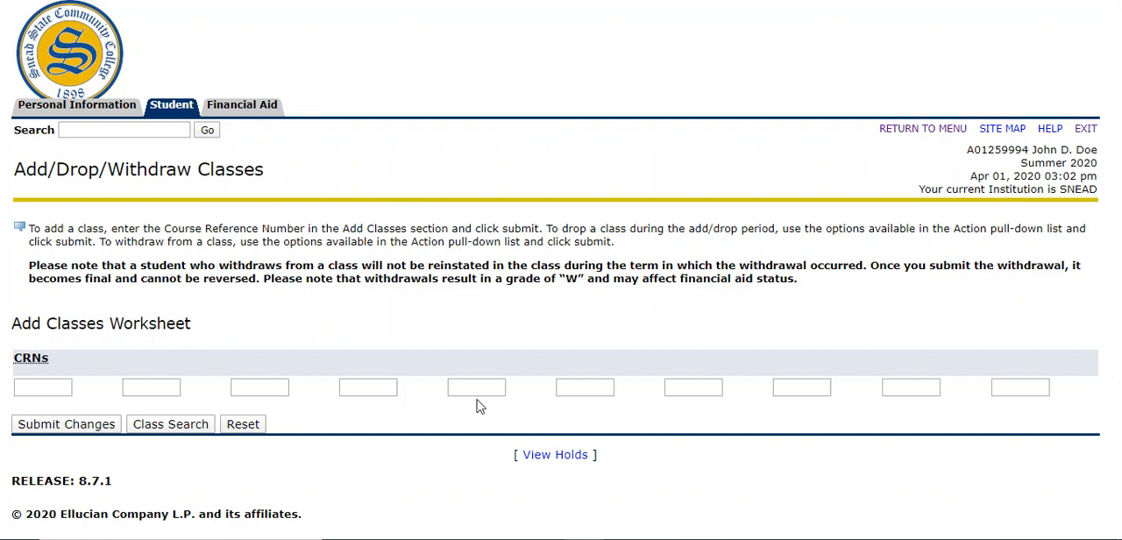
pyautogui.moveTo(434, 431)
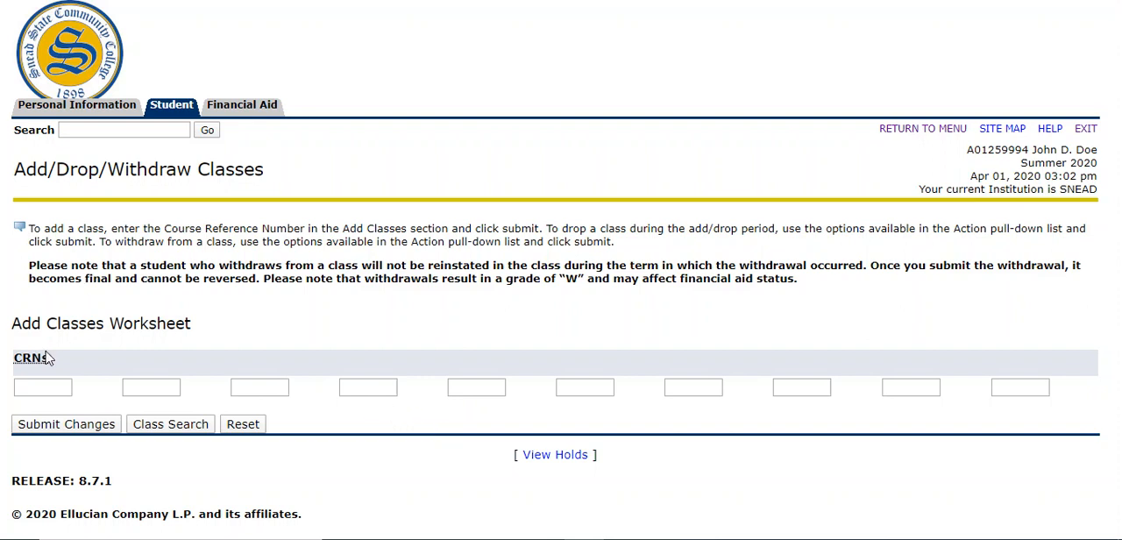
pyautogui.moveTo(227, 393)
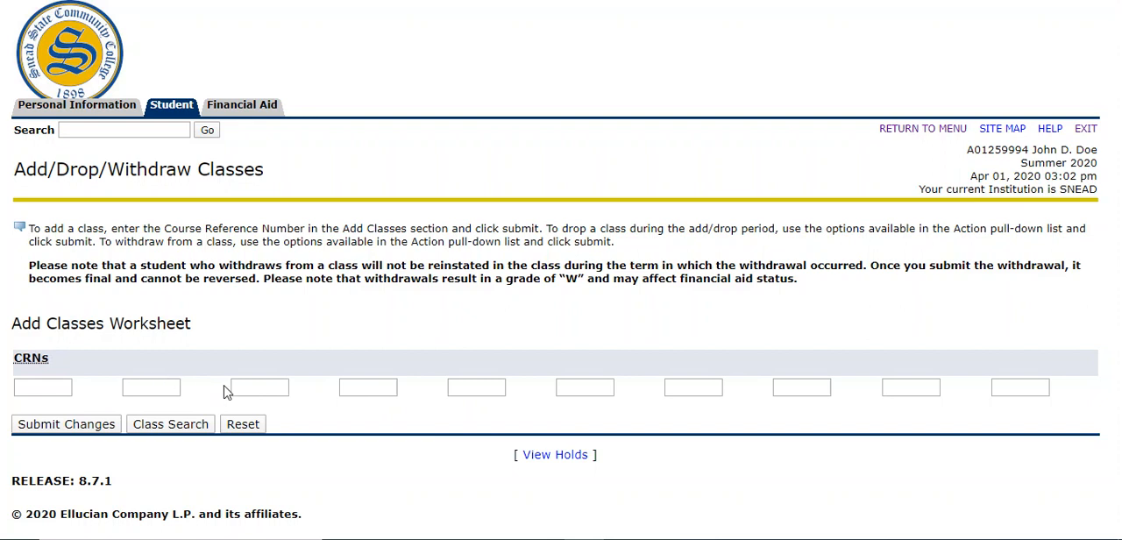
pyautogui.moveTo(309, 323)
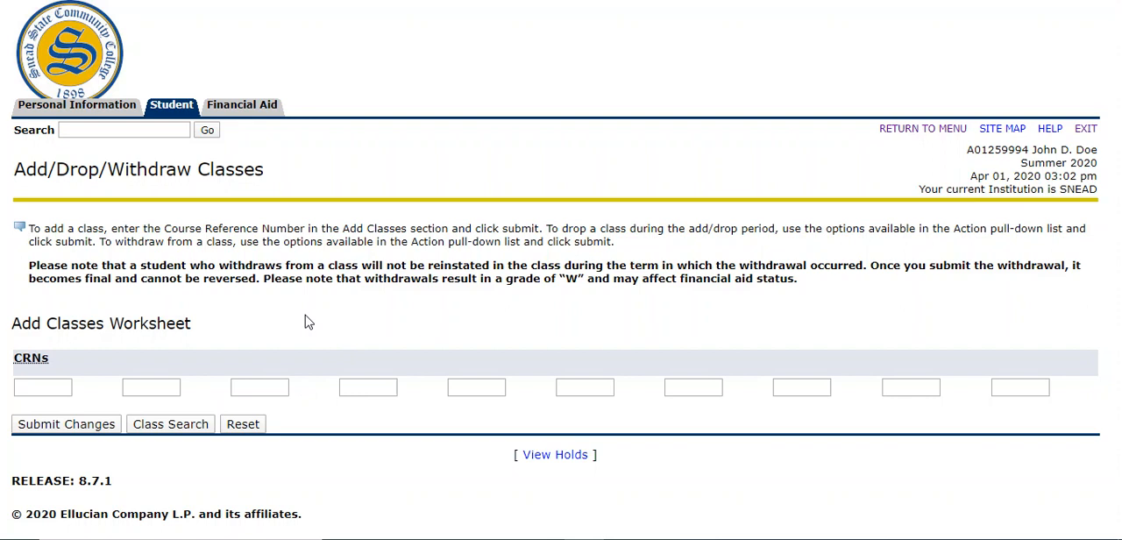
# - Enter CRN 30064 in the first worksheet box and submit to register BIO 104
pyautogui.click(42, 385)
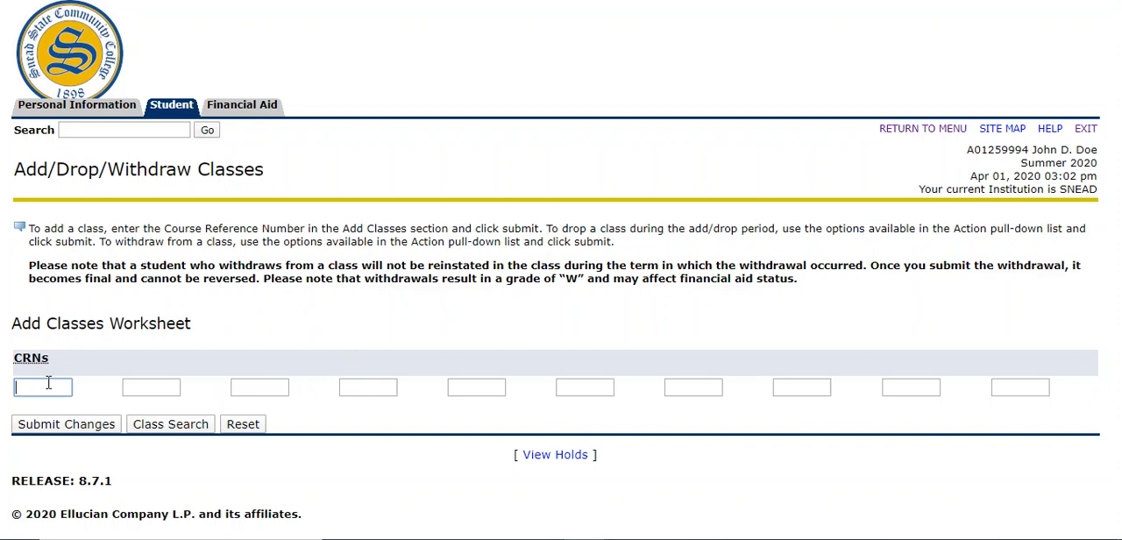
pyautogui.write('3006')
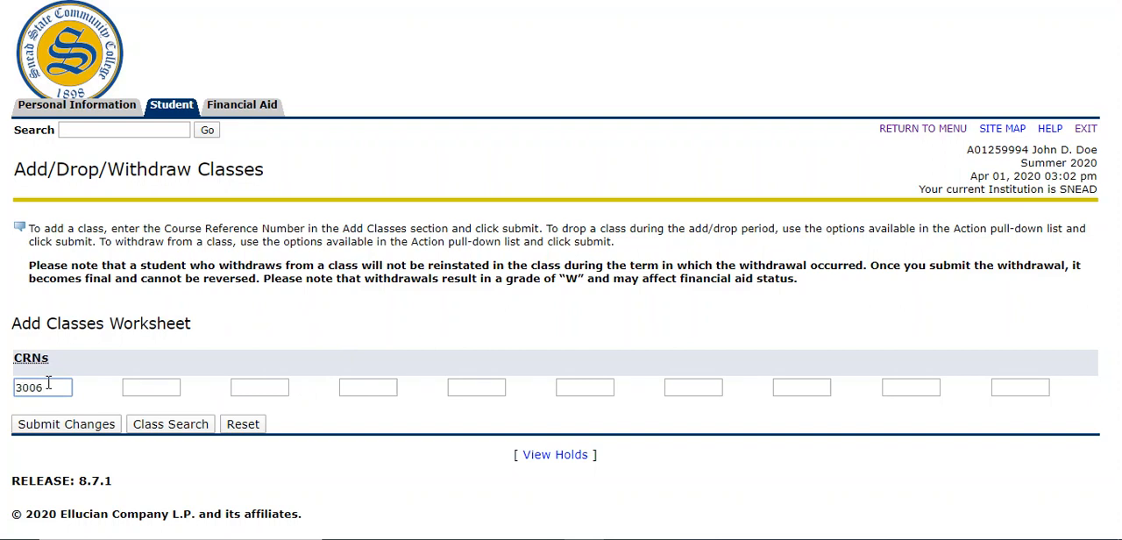
pyautogui.write('4')
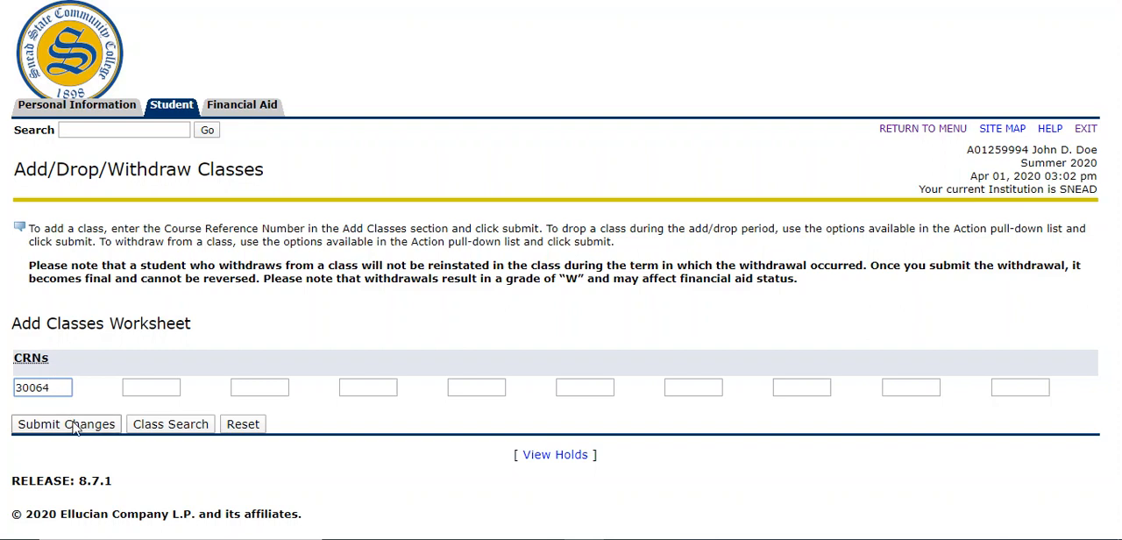
pyautogui.click(67, 424)
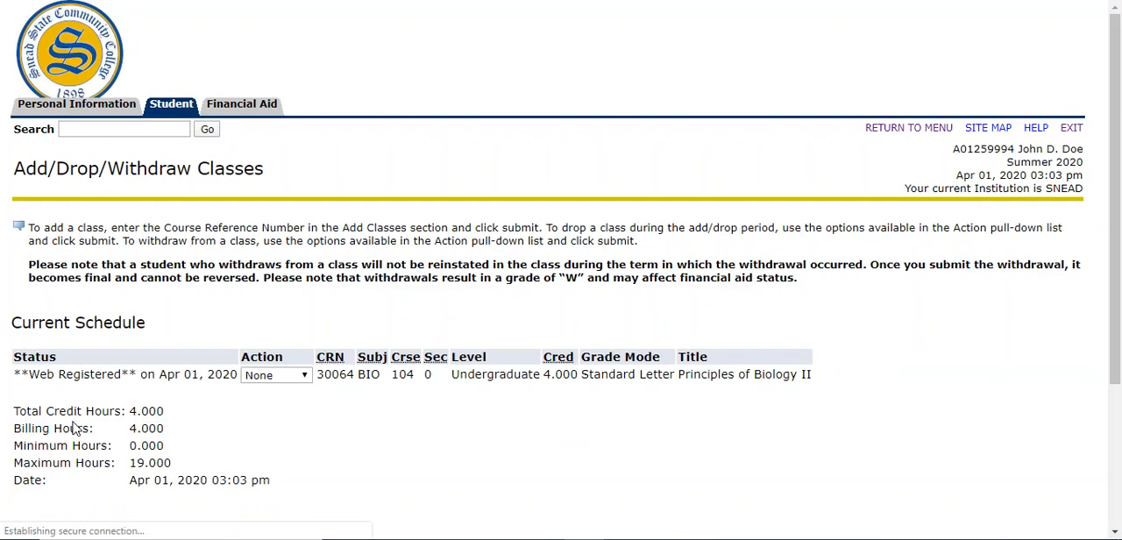
pyautogui.scroll(-3)
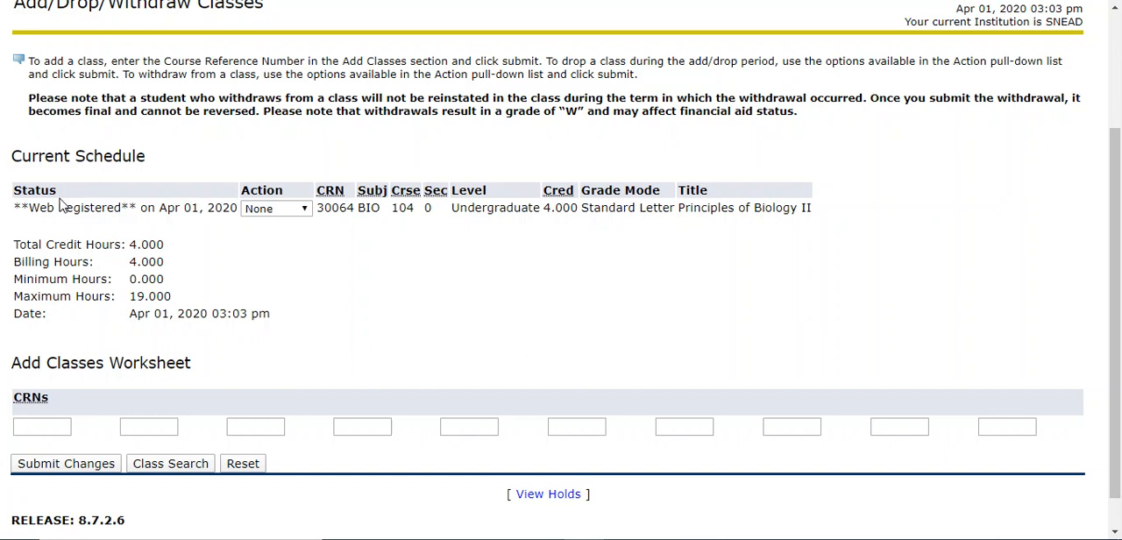
pyautogui.moveTo(342, 184)
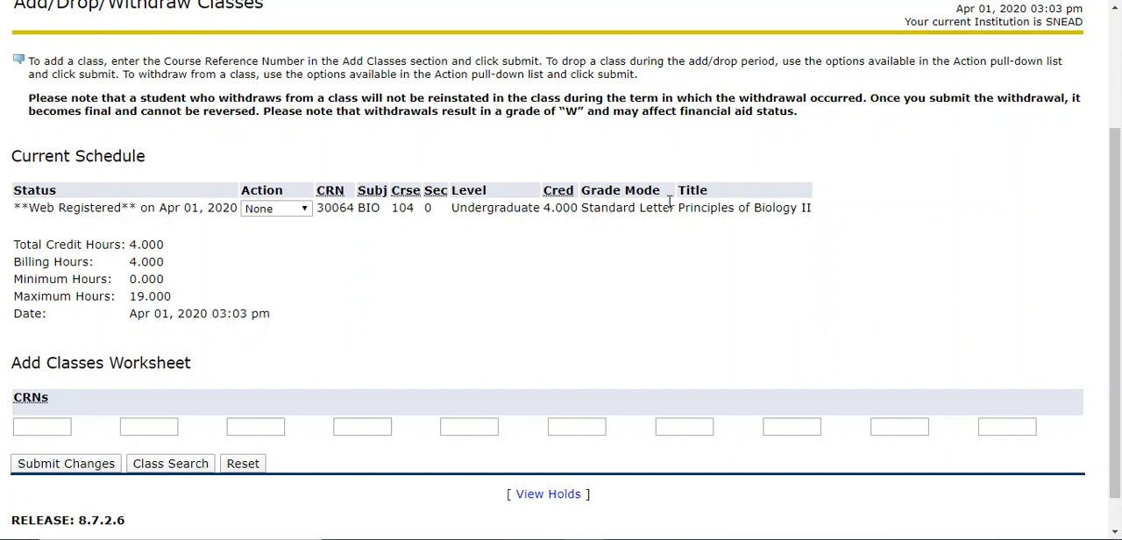
pyautogui.moveTo(429, 249)
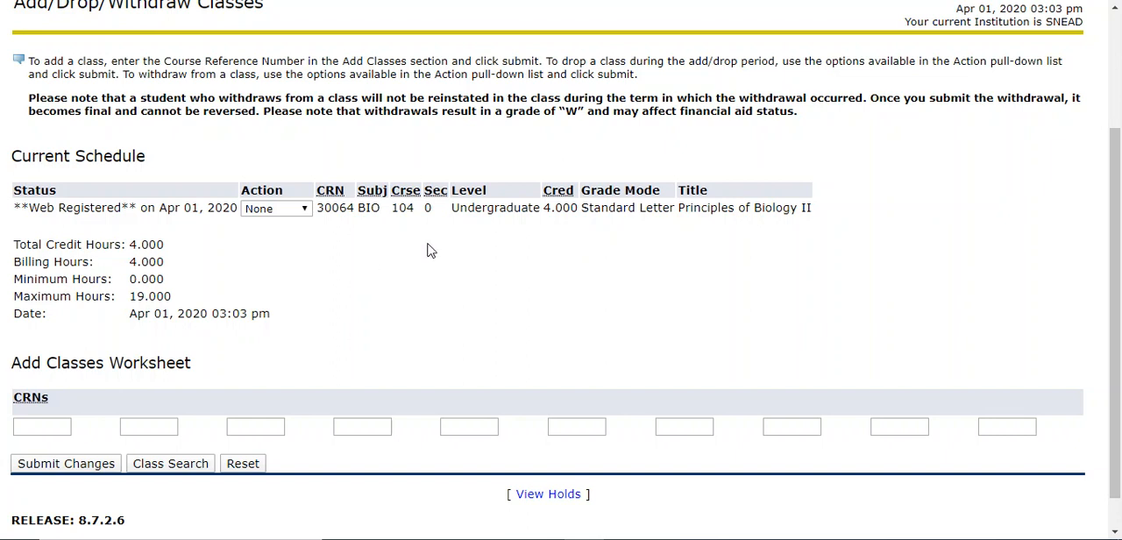
pyautogui.moveTo(568, 206)
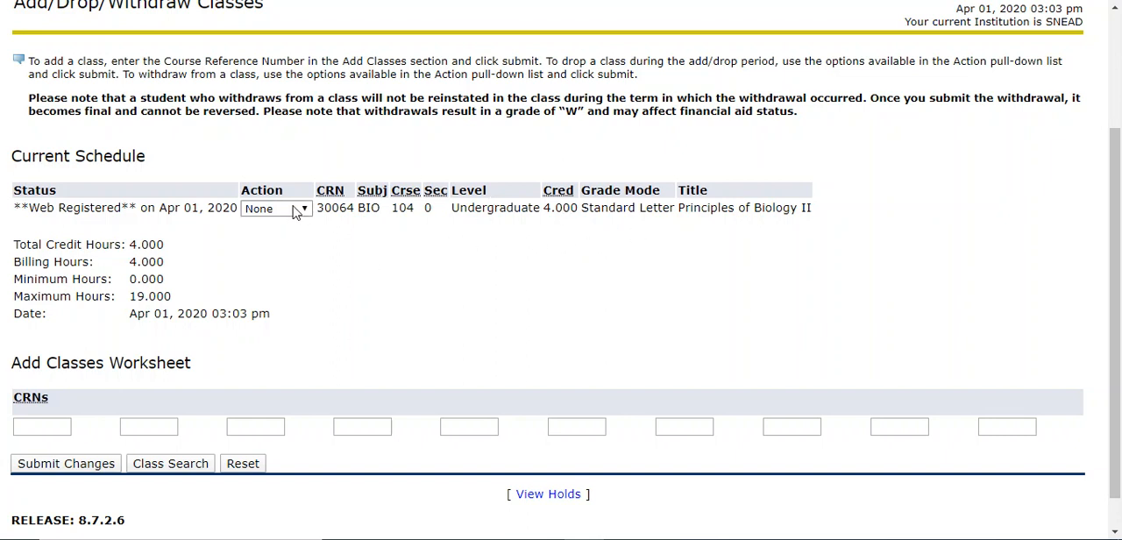
pyautogui.click(275, 207)
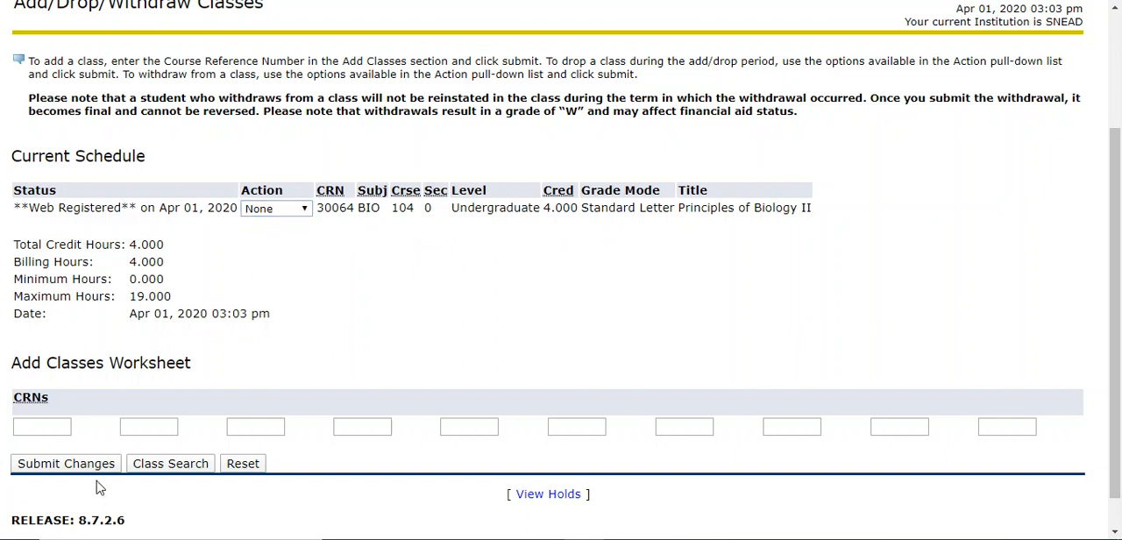
pyautogui.moveTo(245, 369)
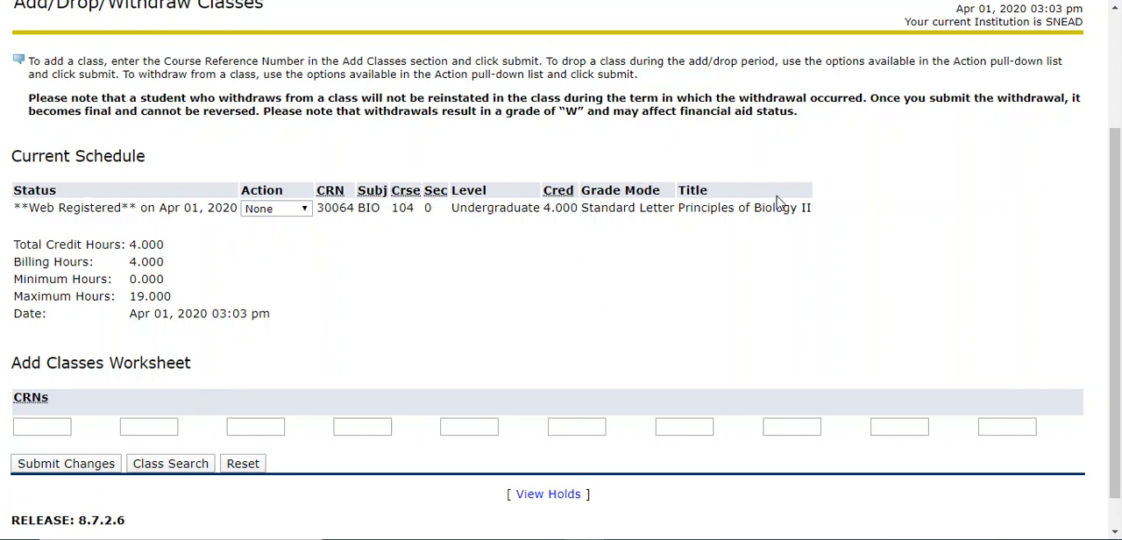
pyautogui.moveTo(243, 270)
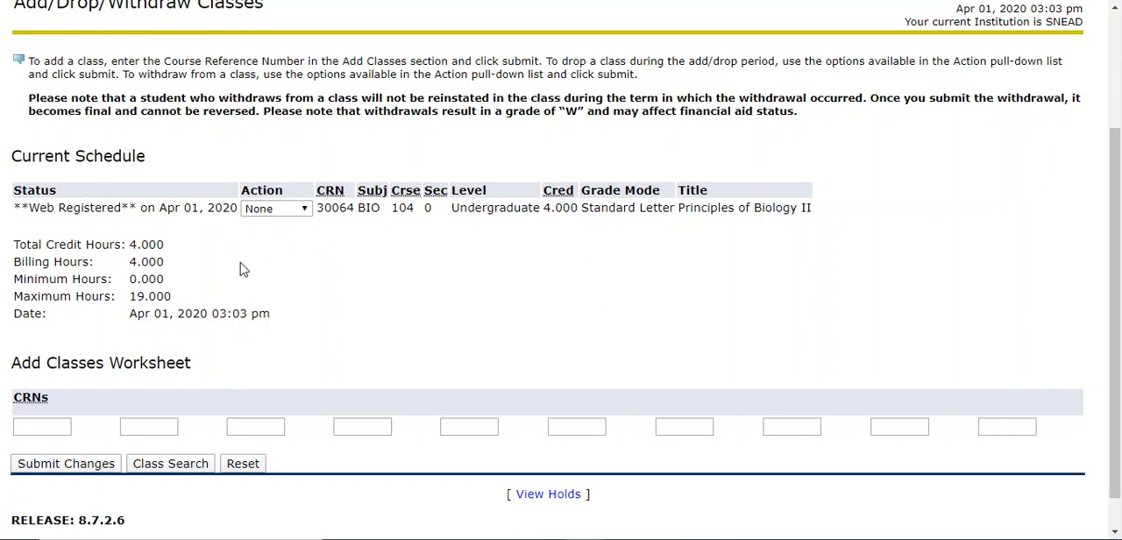
pyautogui.moveTo(284, 323)
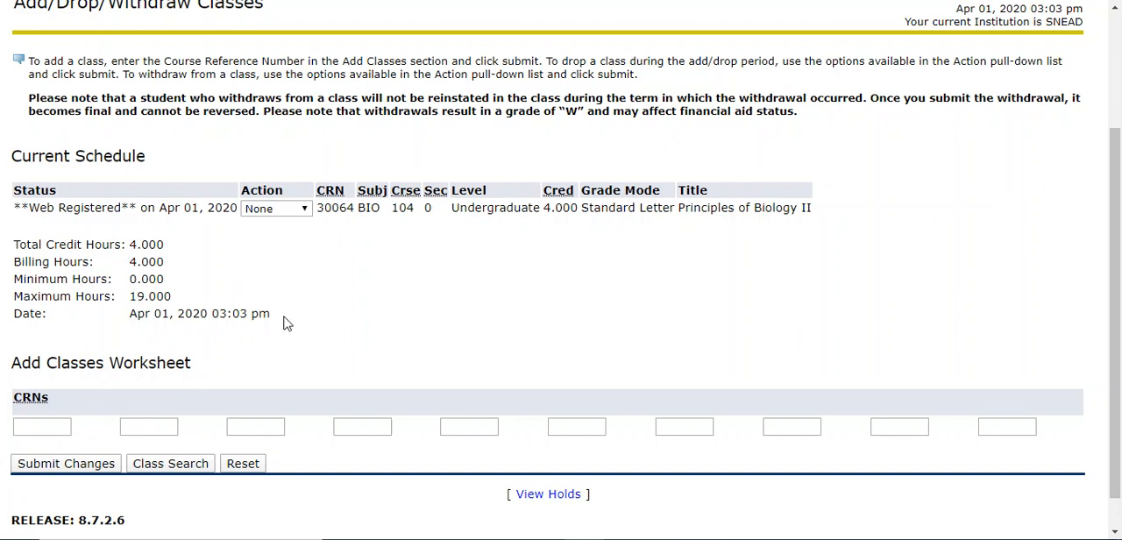
pyautogui.scroll(-3)
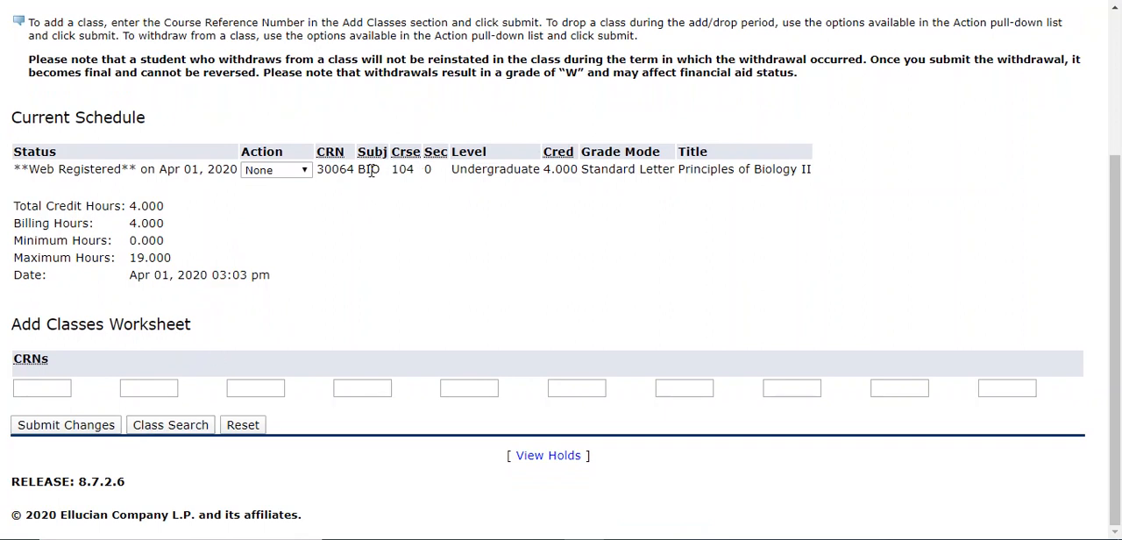
pyautogui.moveTo(242, 317)
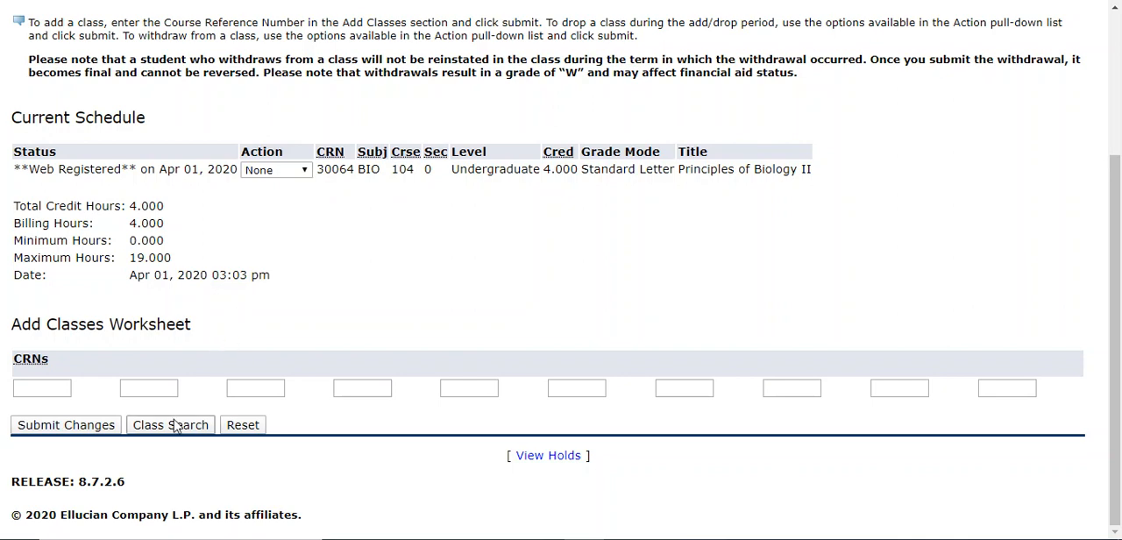
# - Start a Class Search with English, look through Advanced Search, and return to Look Up Classes
pyautogui.click(170, 424)
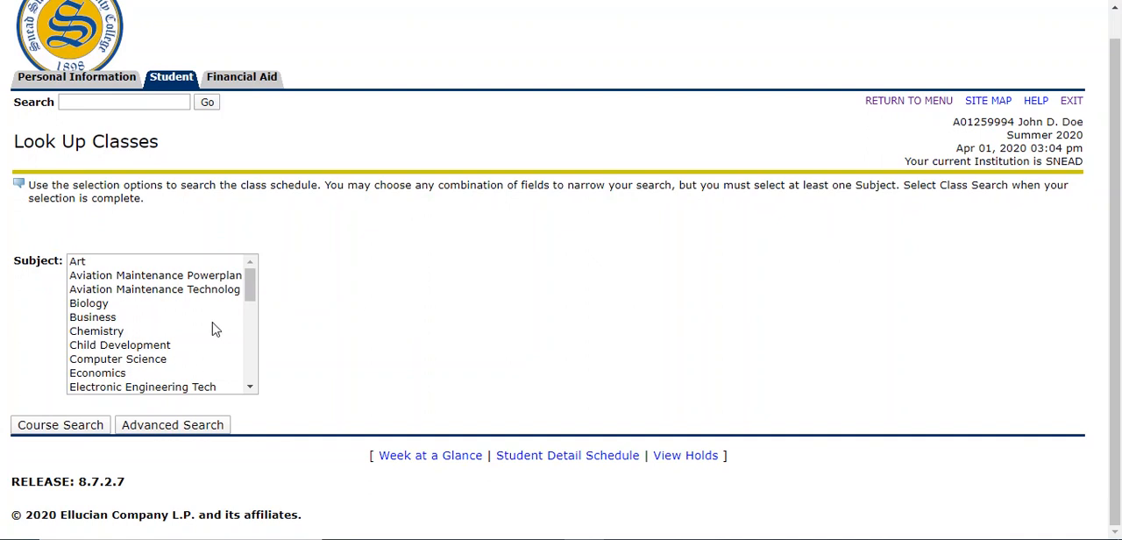
pyautogui.click(87, 323)
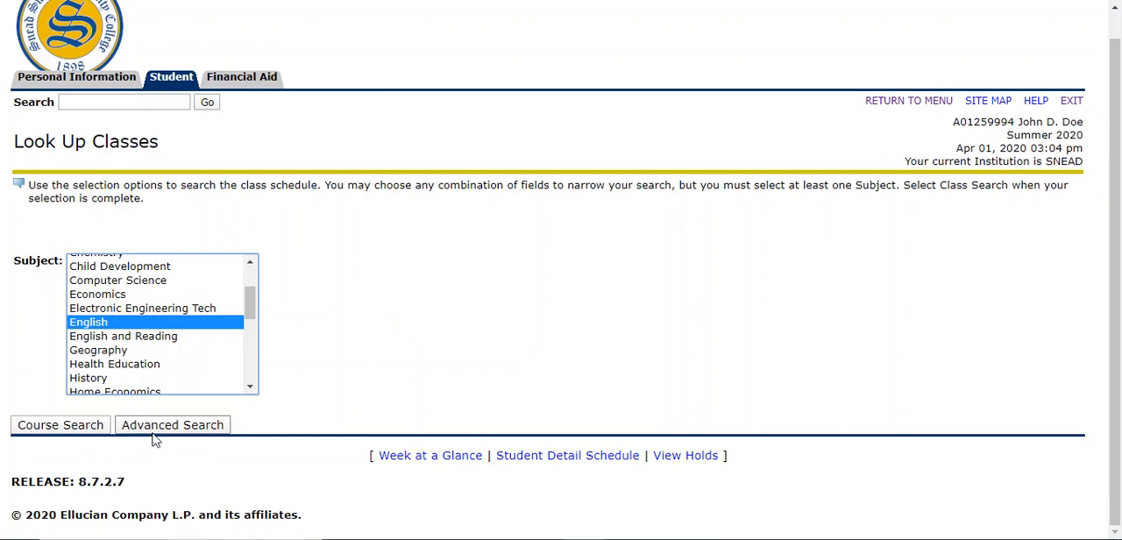
pyautogui.click(172, 424)
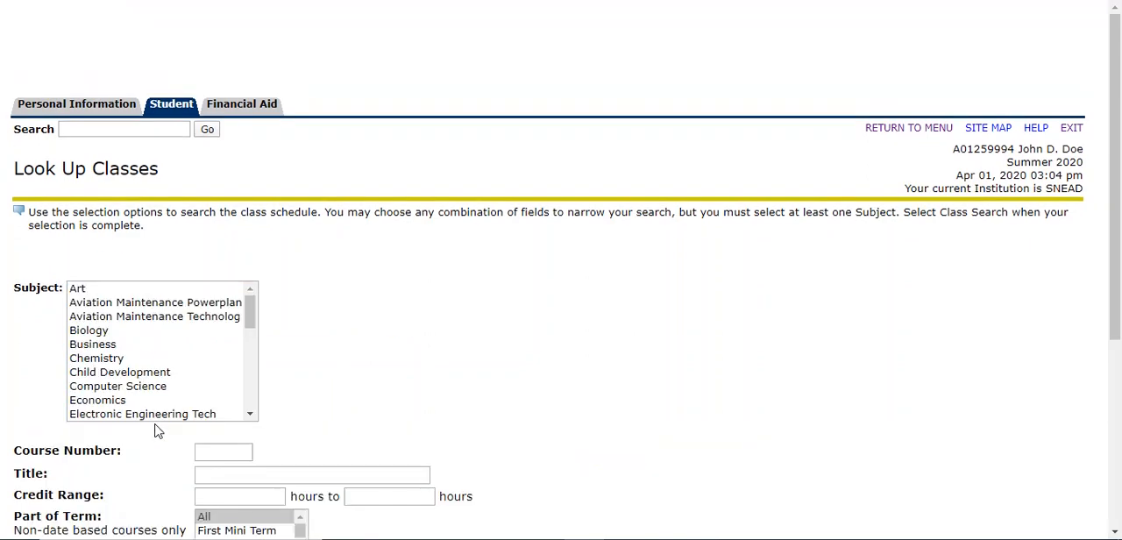
pyautogui.scroll(-3)
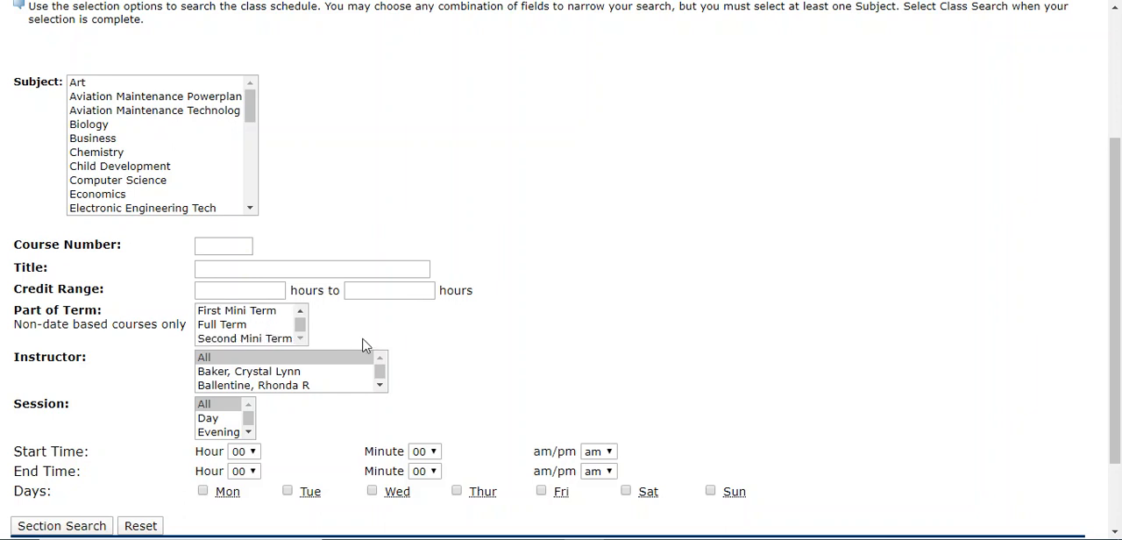
pyautogui.scroll(-3)
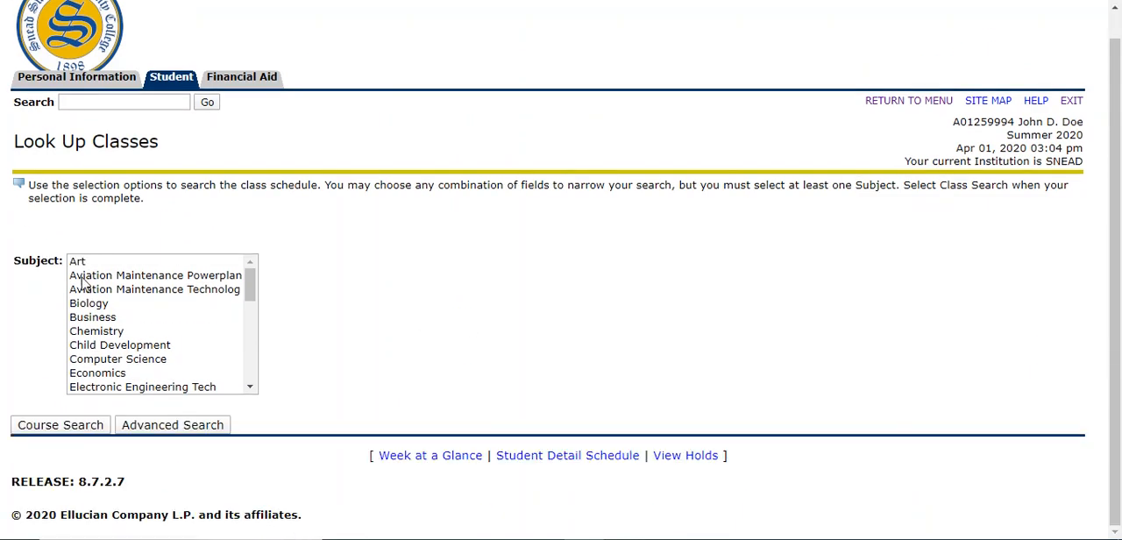
# - Search English courses and view the sections of ENG 101 English Composition I
pyautogui.click(88, 355)
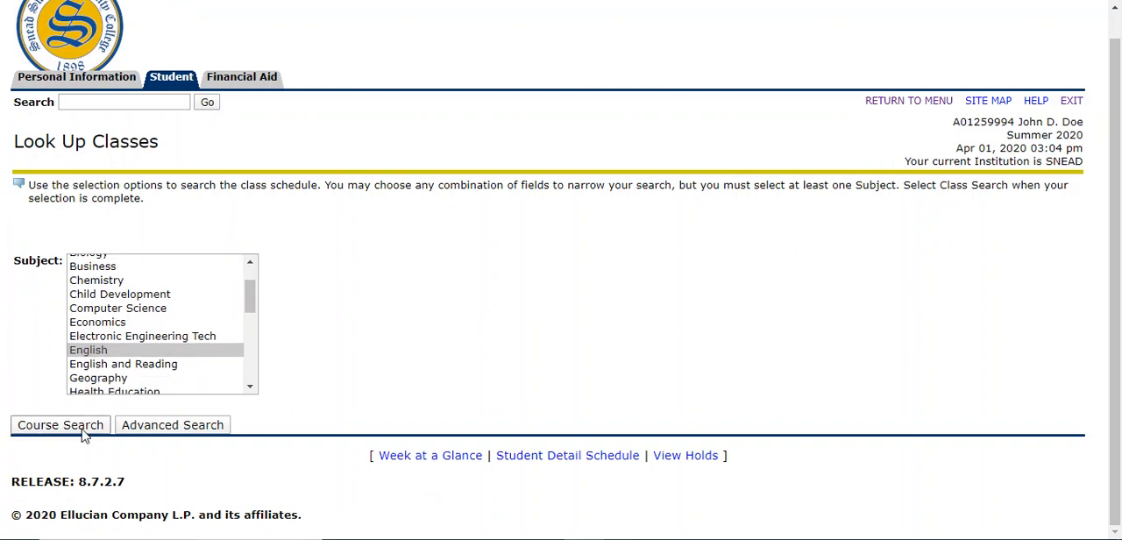
pyautogui.click(60, 425)
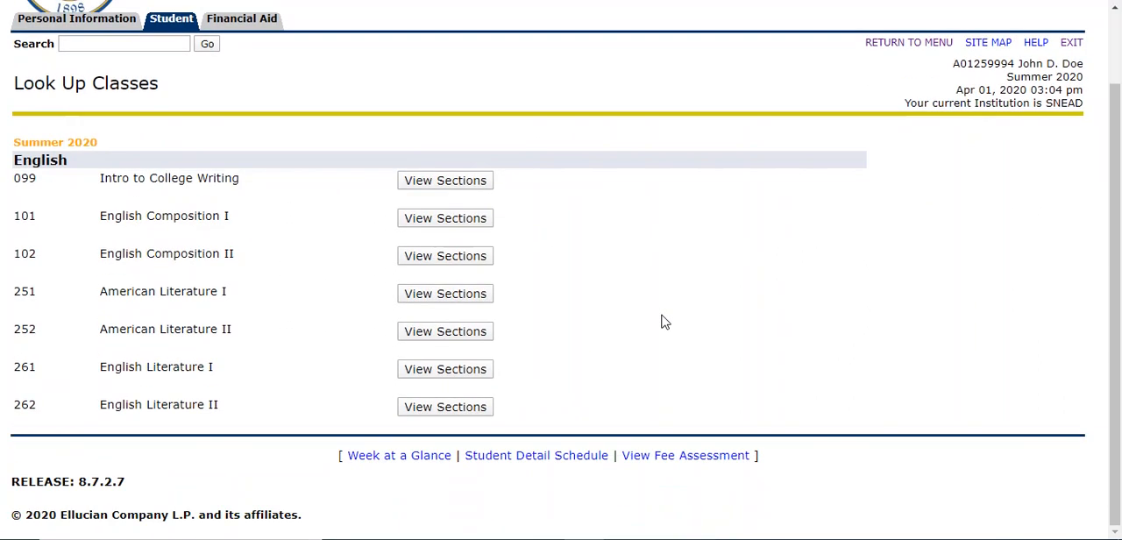
pyautogui.moveTo(314, 437)
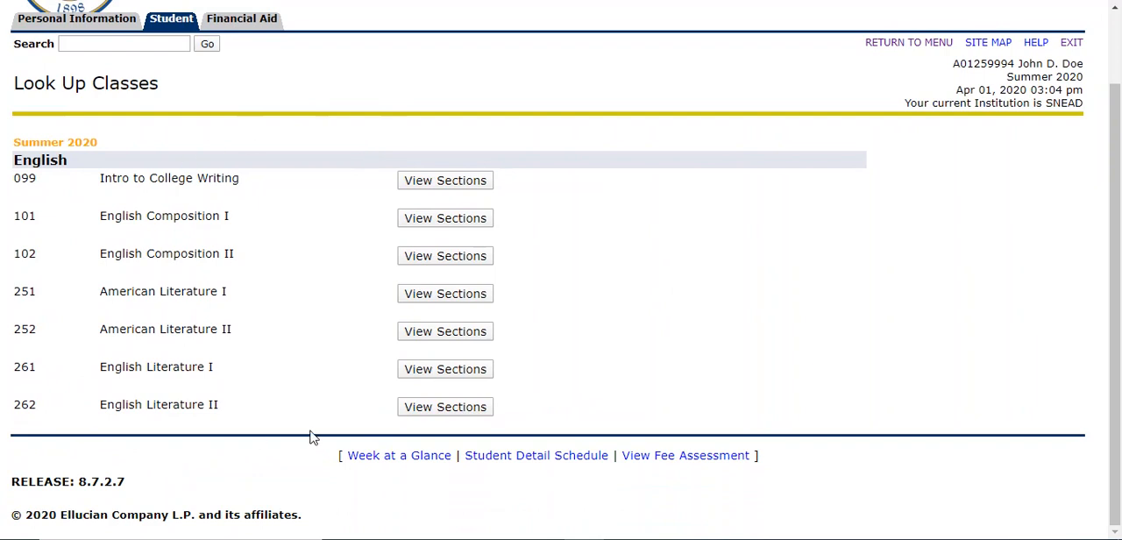
pyautogui.moveTo(147, 238)
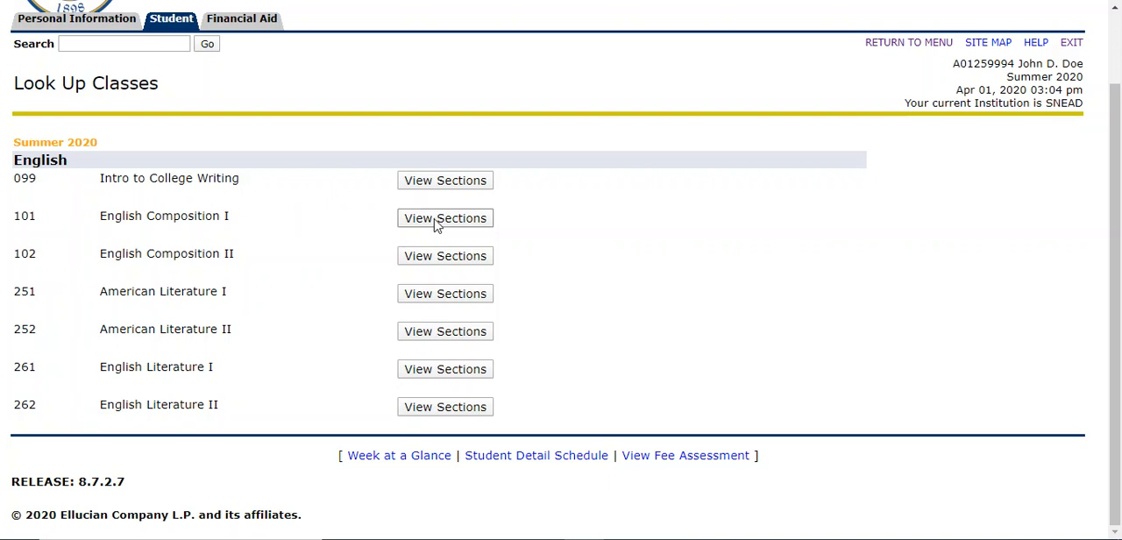
pyautogui.click(445, 217)
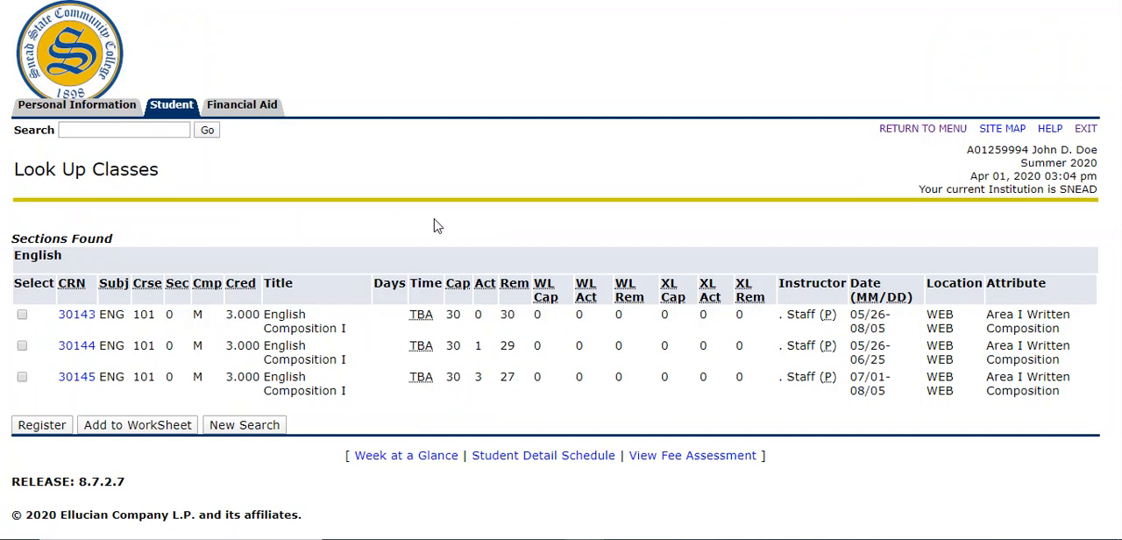
pyautogui.moveTo(721, 179)
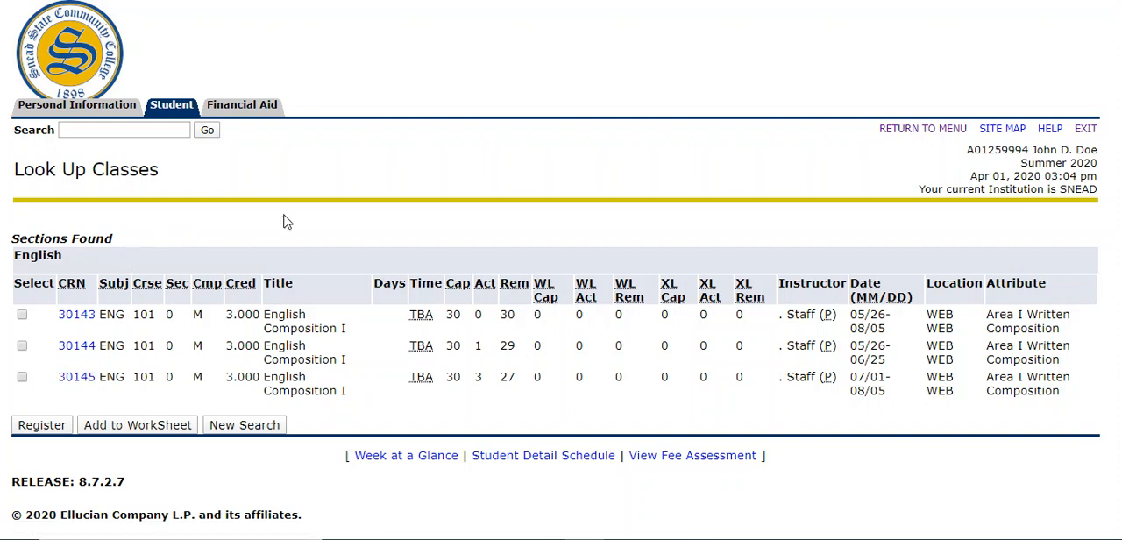
pyautogui.moveTo(112, 328)
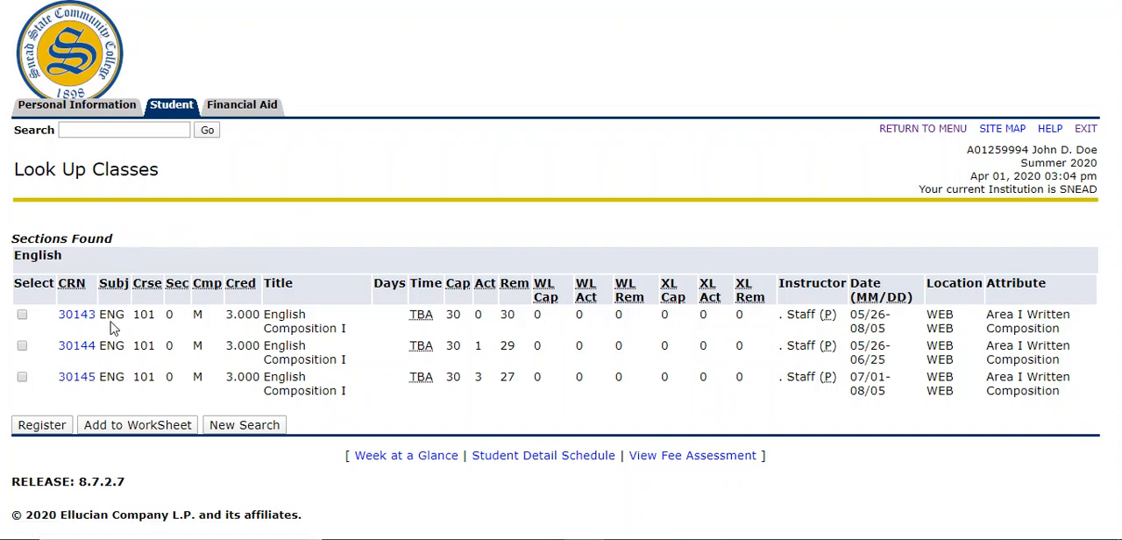
pyautogui.moveTo(140, 340)
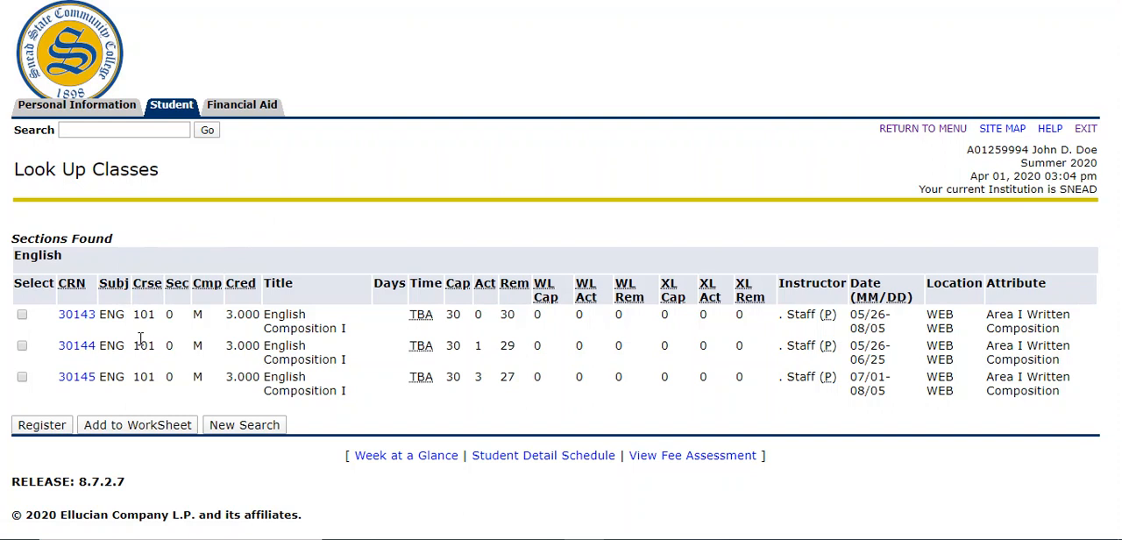
pyautogui.moveTo(480, 300)
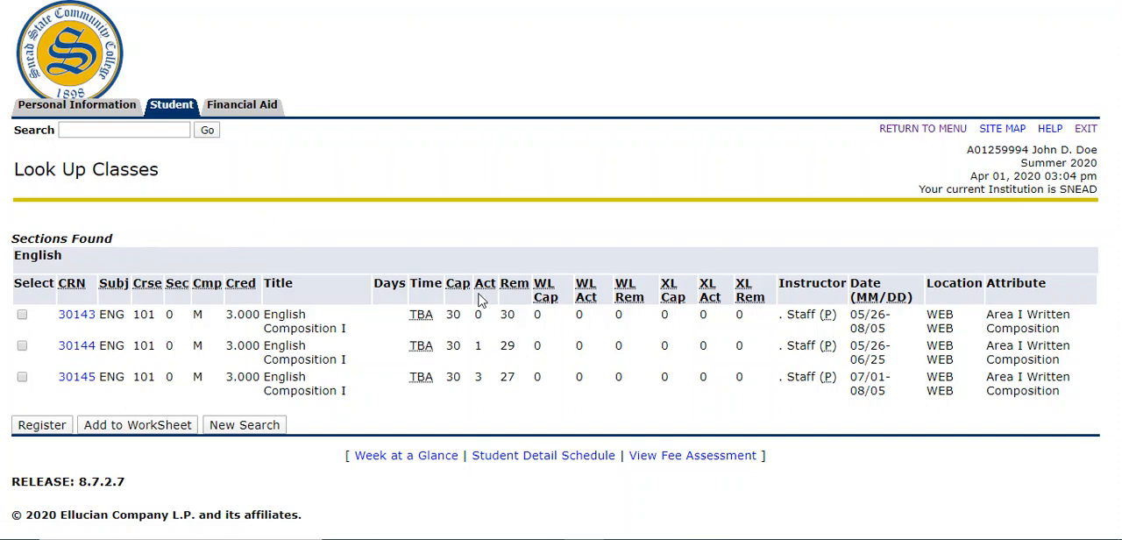
pyautogui.moveTo(692, 293)
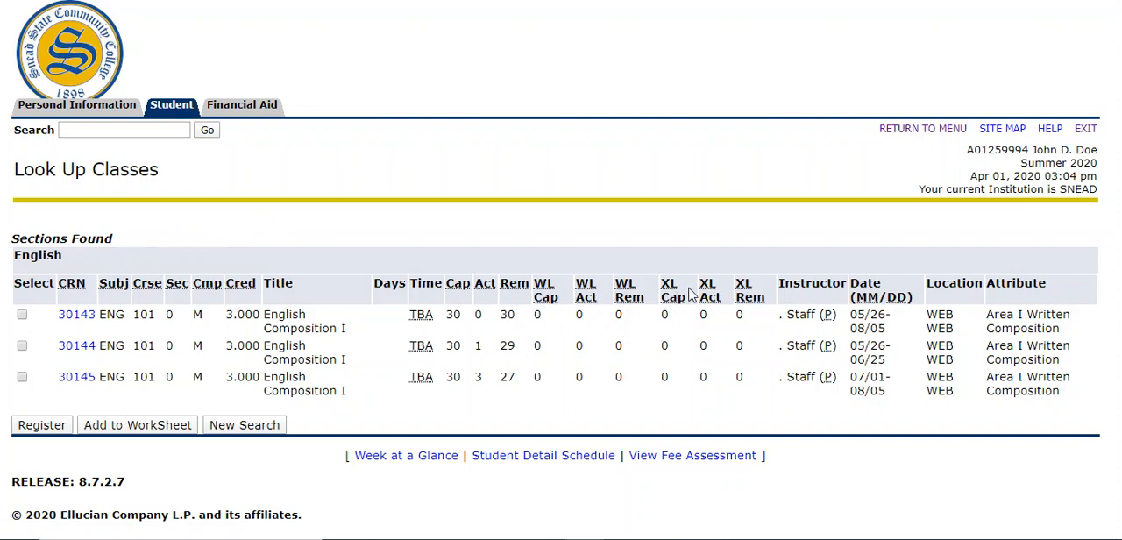
pyautogui.moveTo(886, 293)
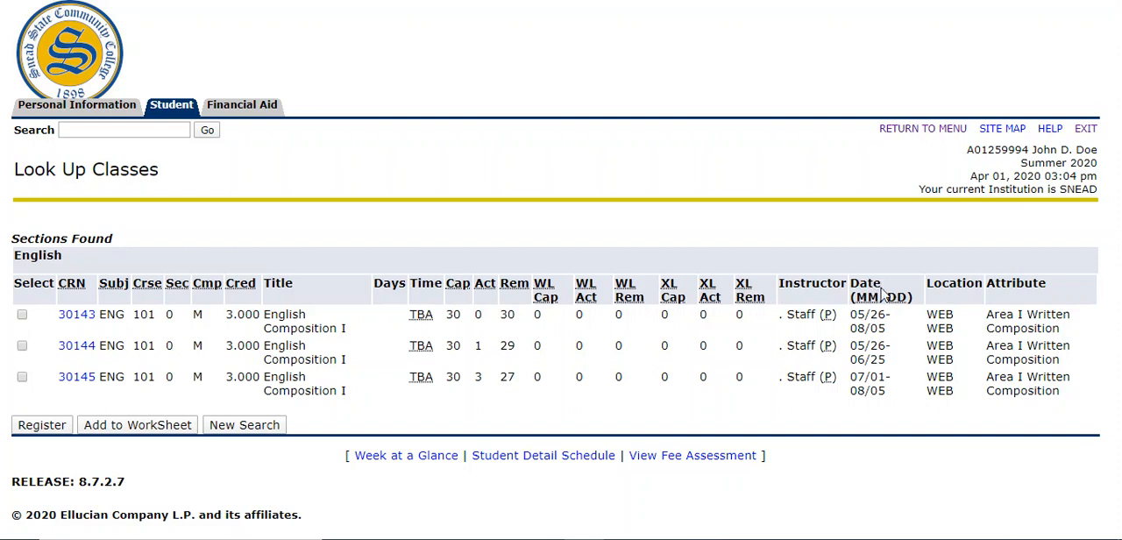
pyautogui.moveTo(880, 291)
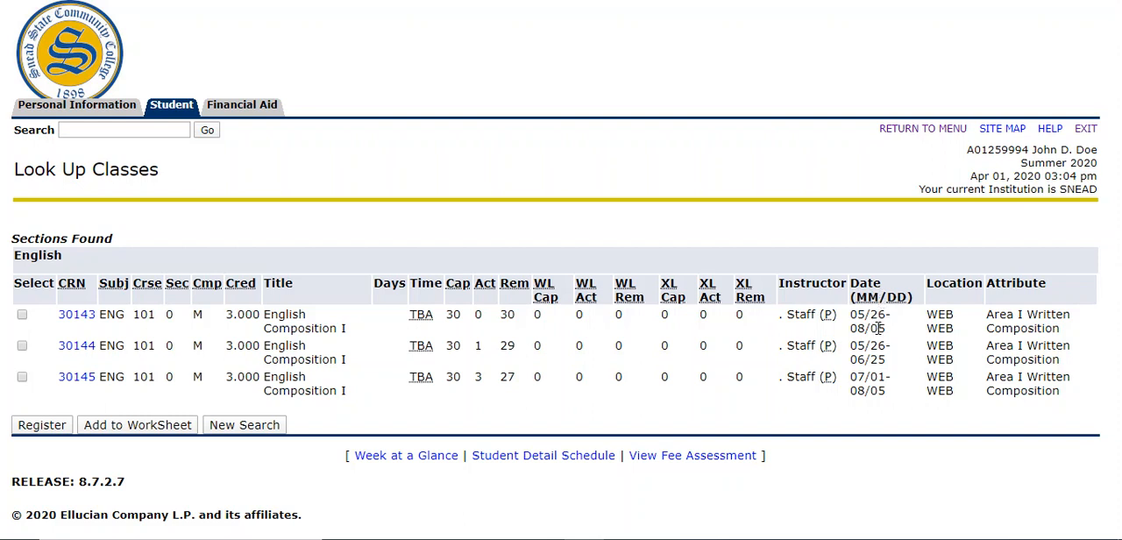
pyautogui.moveTo(898, 328)
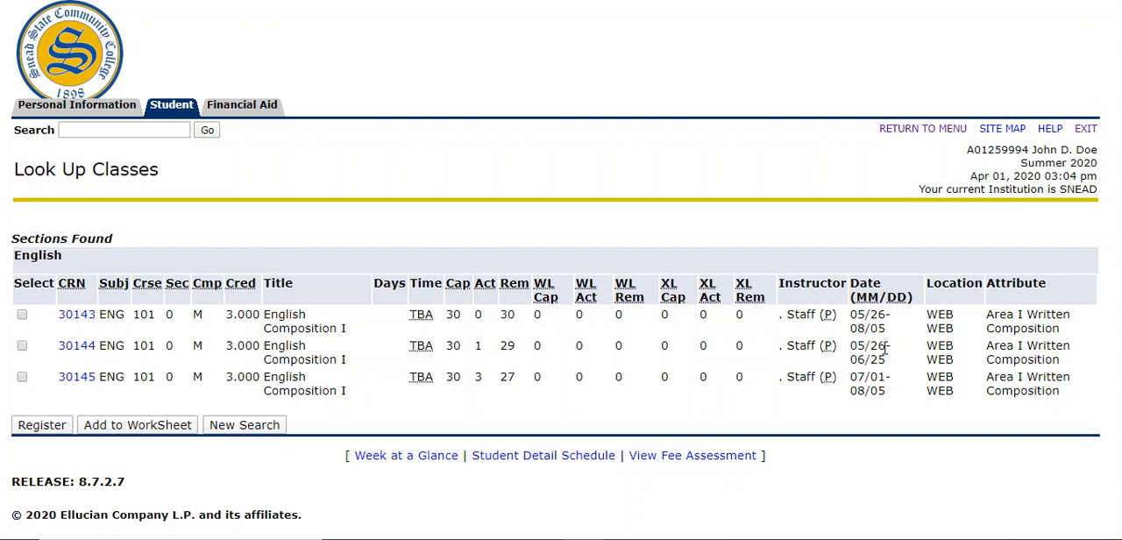
pyautogui.moveTo(887, 362)
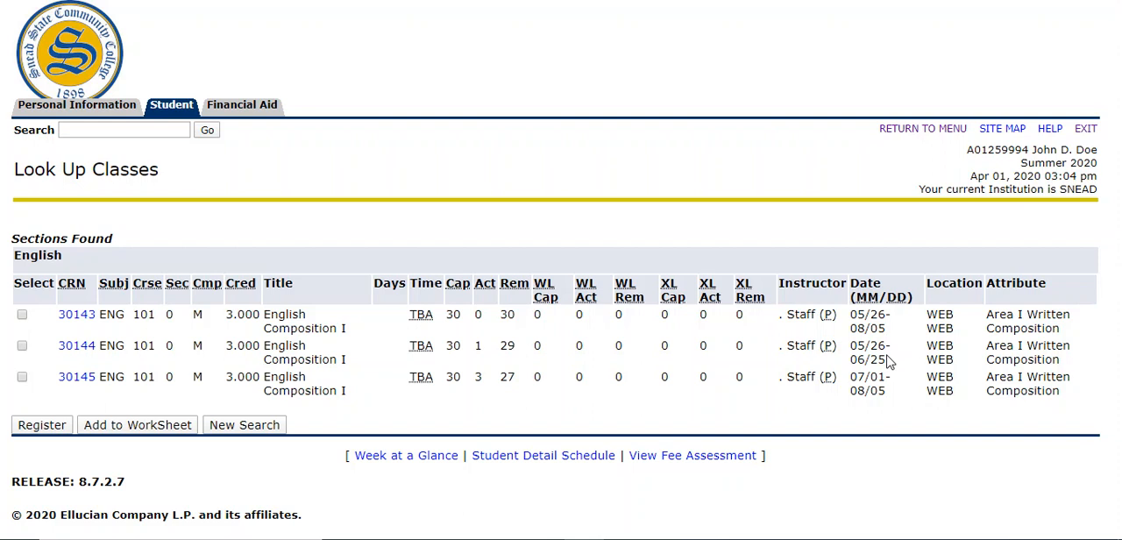
pyautogui.moveTo(880, 389)
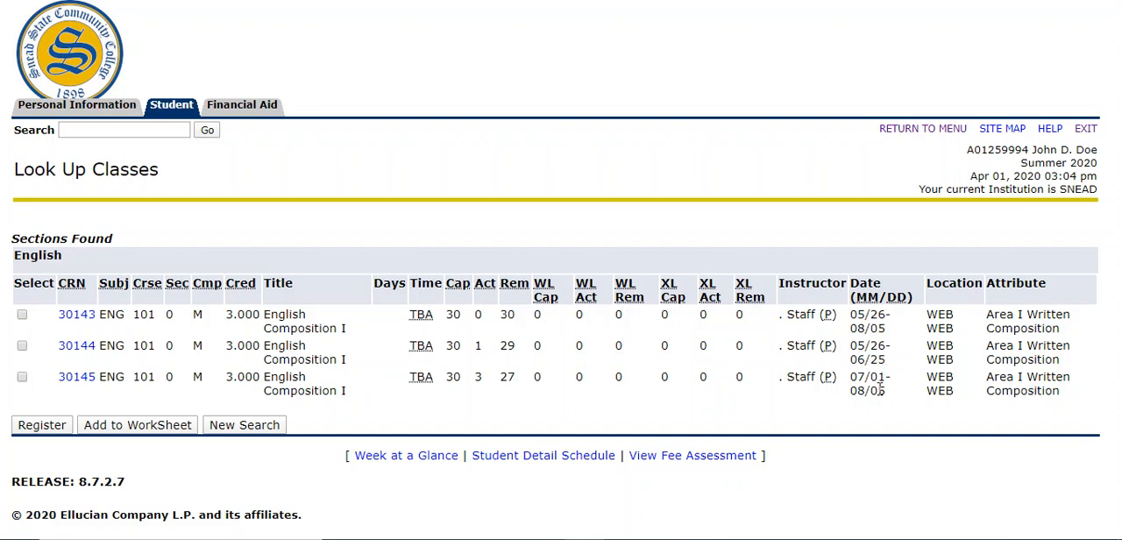
pyautogui.moveTo(876, 386)
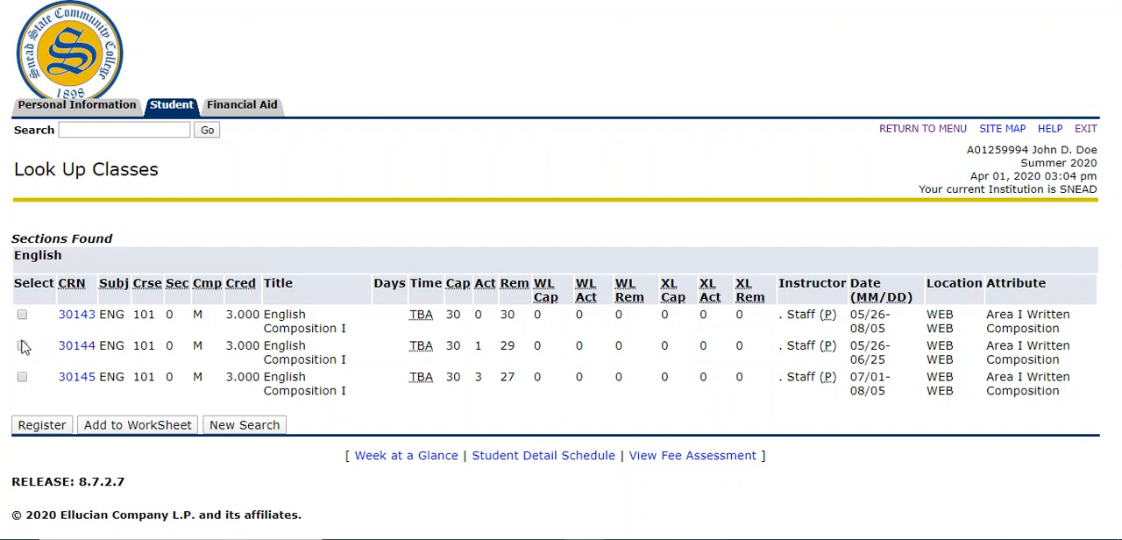
# - Register for ENG 101 CRN 30144 and review the Current Schedule showing 7.000 credit hours
pyautogui.click(21, 346)
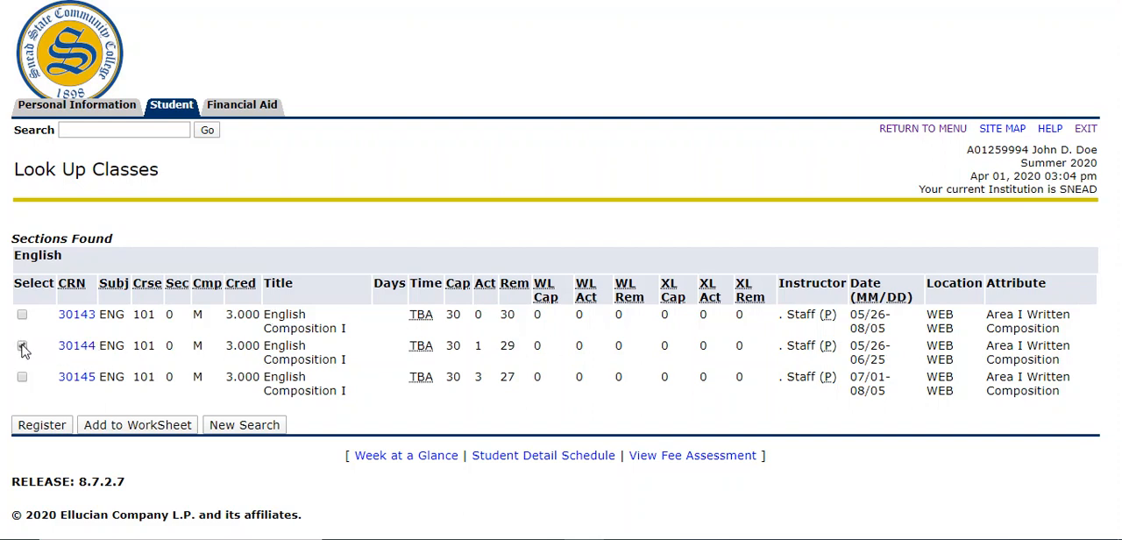
pyautogui.click(21, 345)
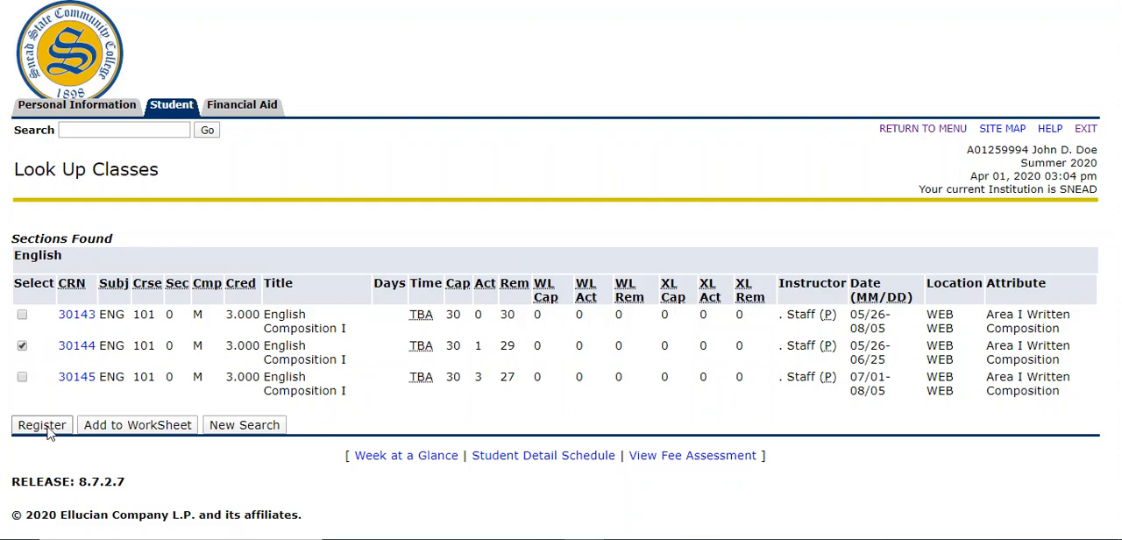
pyautogui.click(42, 425)
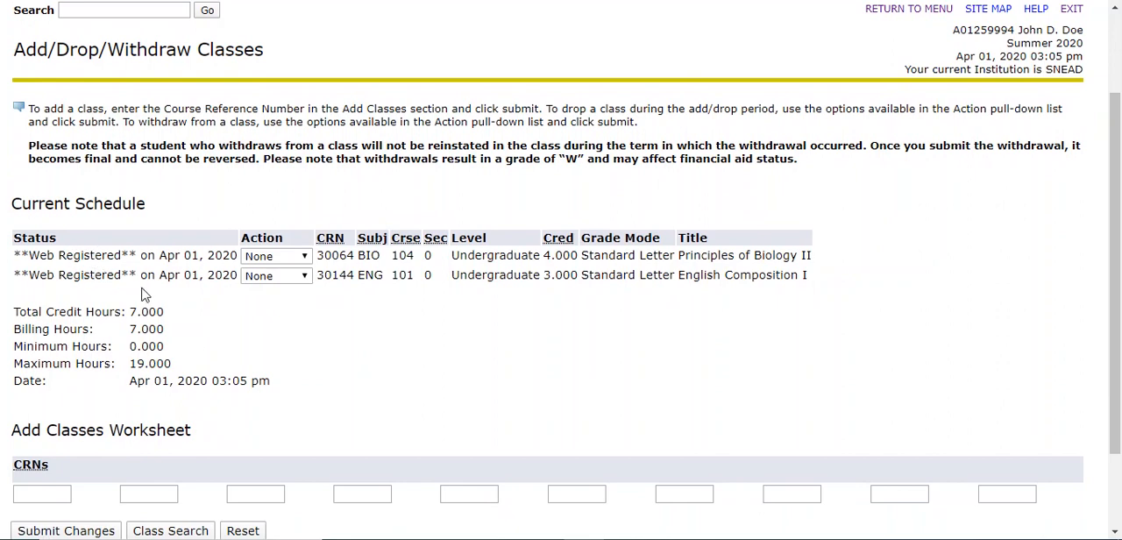
pyautogui.scroll(-3)
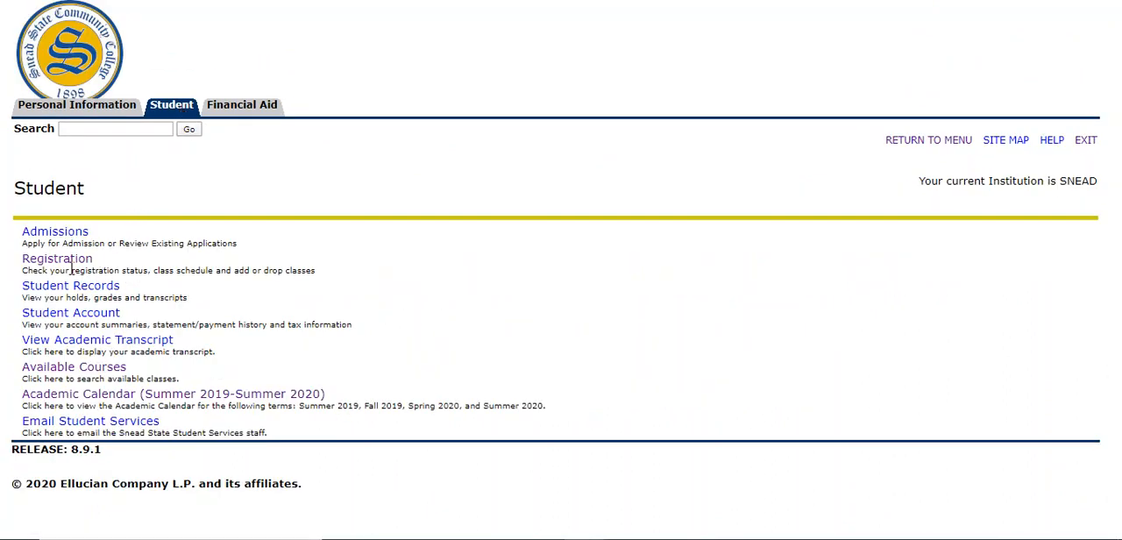
# - View the Summer 2020 Student Detail Schedule listing BIO 104 and ENG 101 Web Registered
pyautogui.click(56, 258)
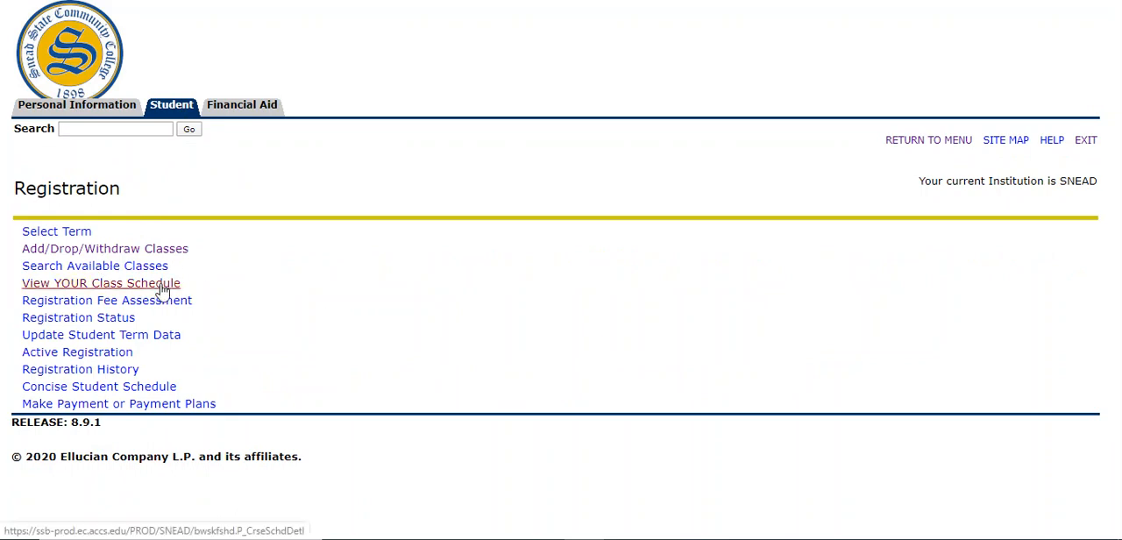
pyautogui.click(102, 282)
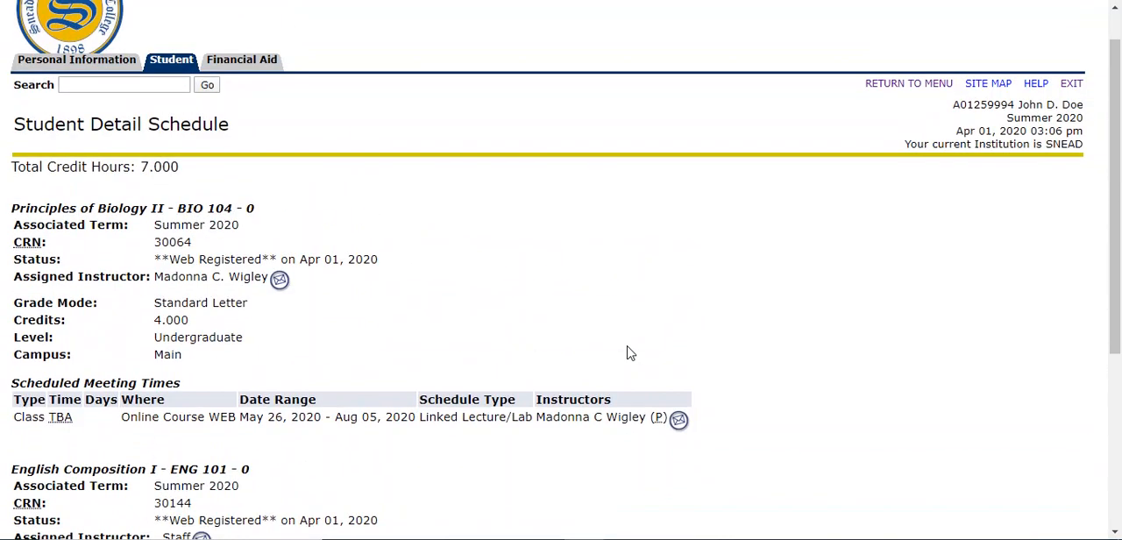
pyautogui.scroll(-3)
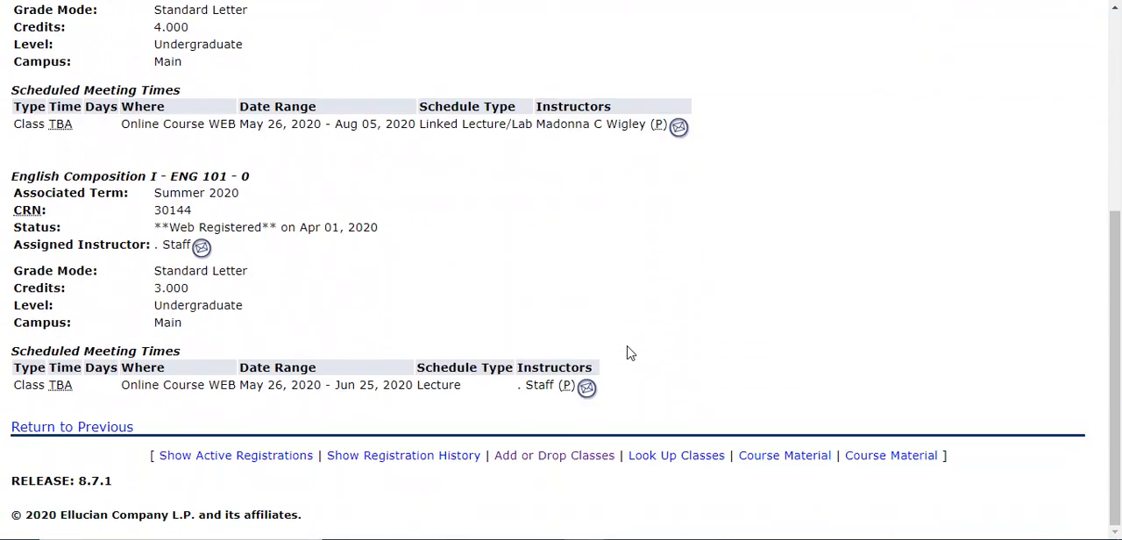
pyautogui.scroll(3)
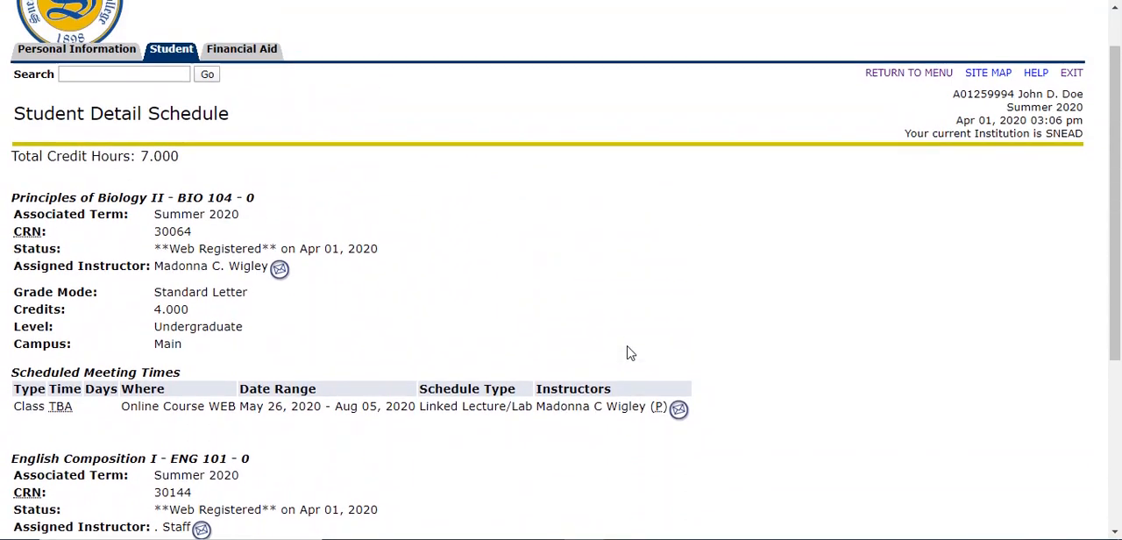